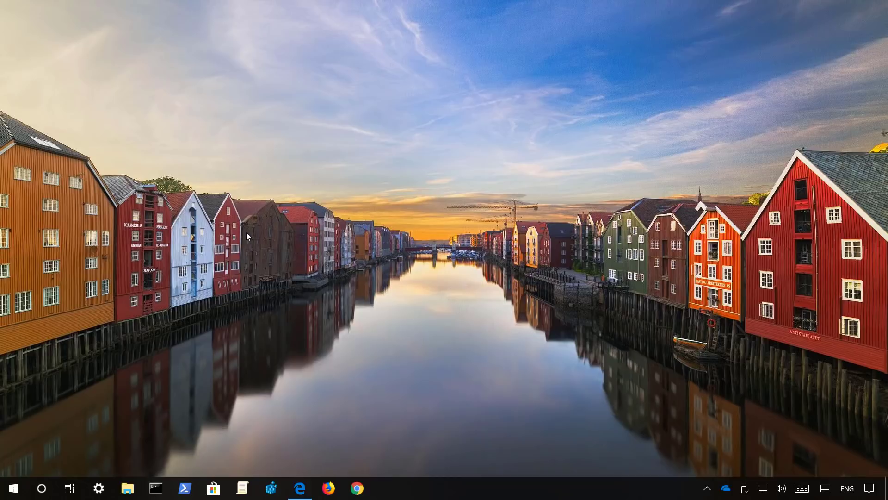
Open the Download Windows 10 page in Edge and download the media creation tool.
{"action": "left_click", "coordinate": [299, 487]}
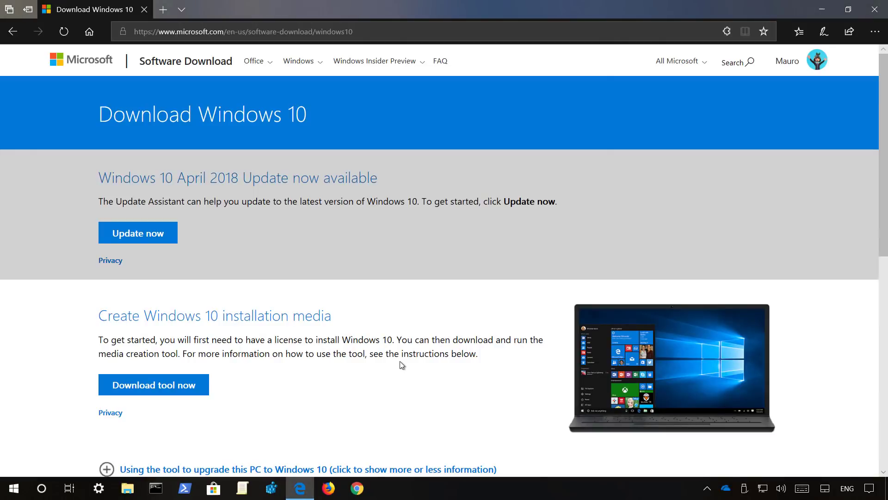
{"action": "mouse_move", "coordinate": [325, 257]}
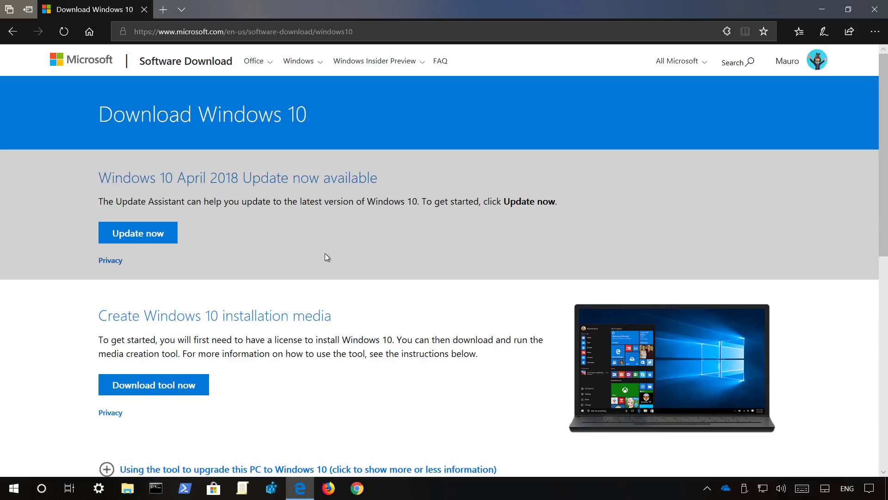
{"action": "scroll", "scroll_direction": "down", "scroll_amount": 3}
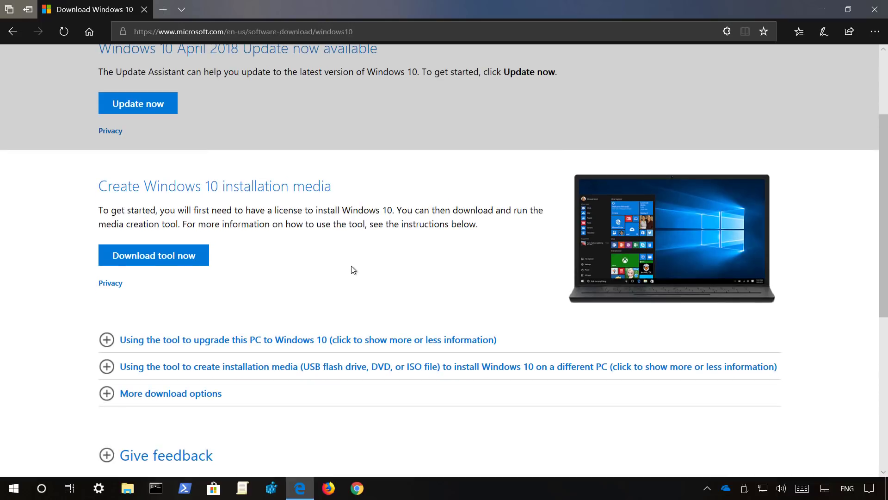
{"action": "mouse_move", "coordinate": [154, 255]}
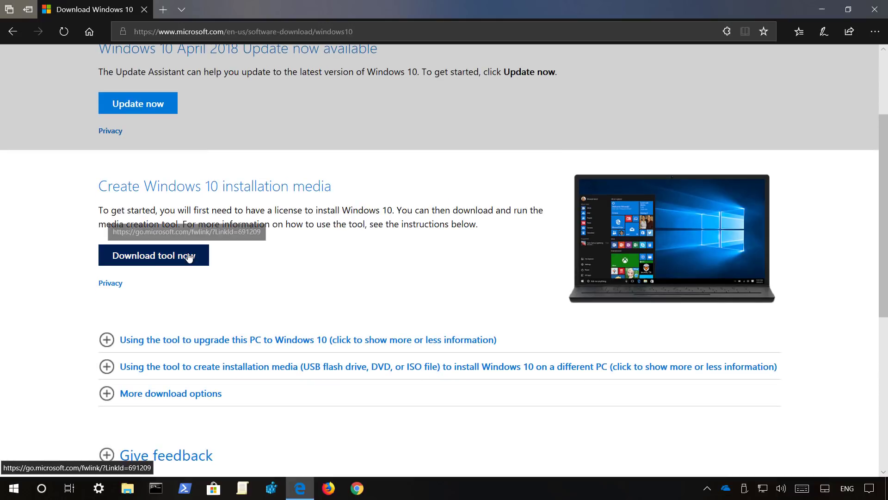
{"action": "left_click", "coordinate": [153, 255]}
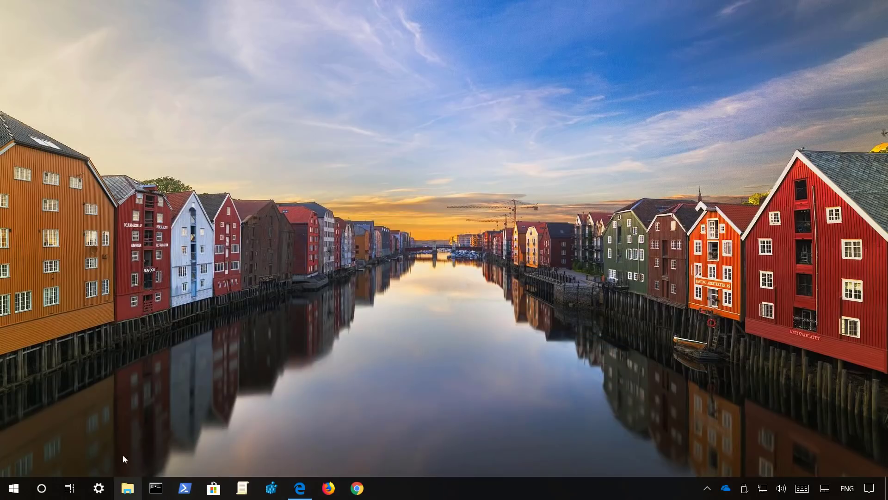
Launch MediaCreationTool.exe from Downloads and allow it through User Account Control.
{"action": "left_click", "coordinate": [127, 488]}
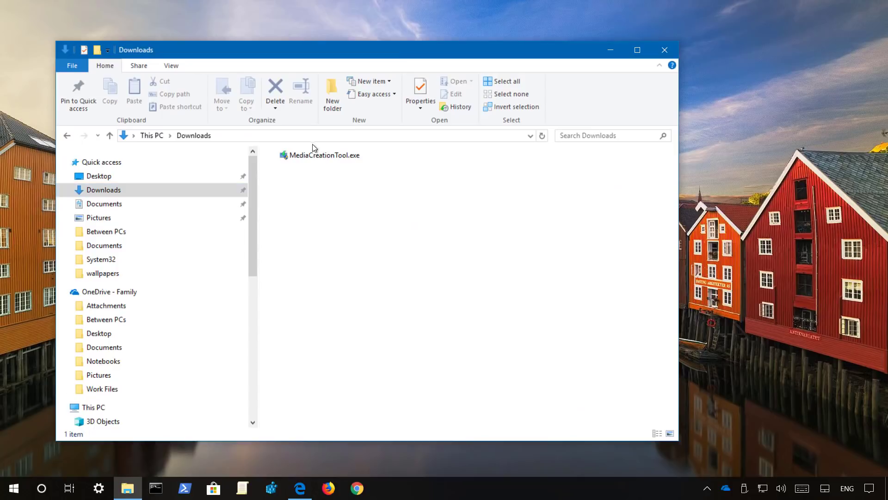
{"action": "mouse_move", "coordinate": [318, 154]}
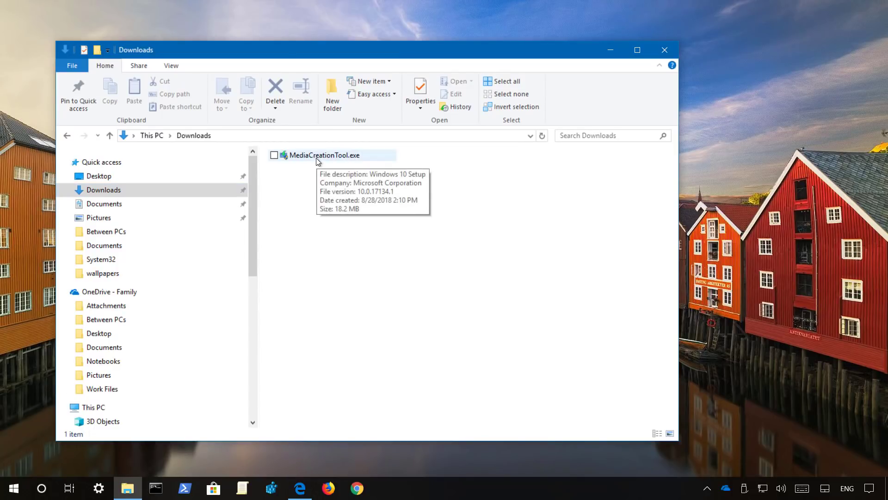
{"action": "double_click", "coordinate": [323, 155]}
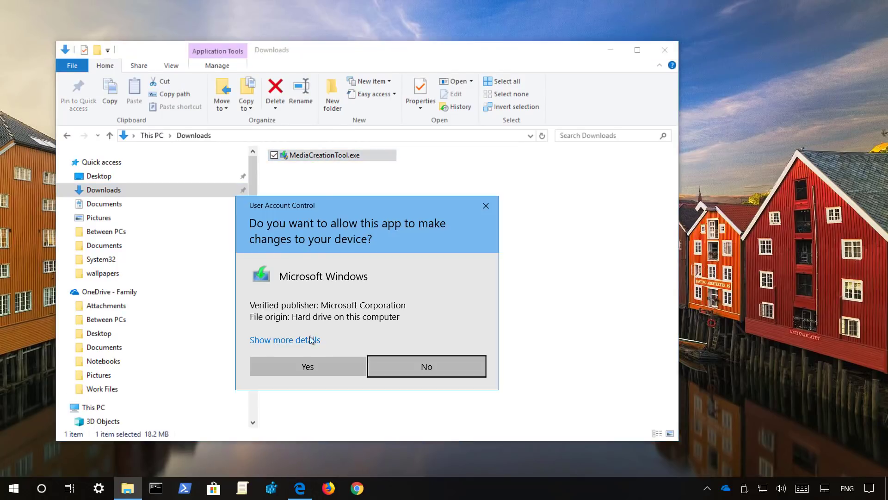
{"action": "left_click", "coordinate": [307, 366]}
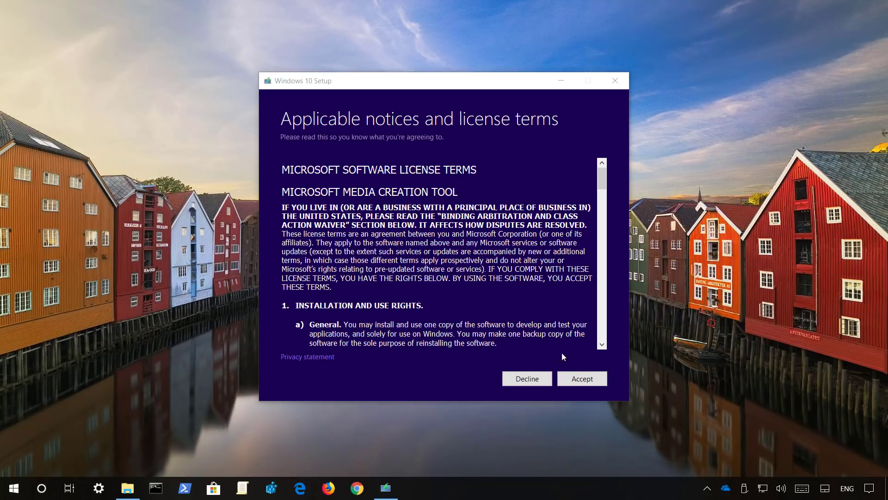
Accept the license, choose installation media, and keep English (United States), Windows 10, 64-bit.
{"action": "left_click", "coordinate": [581, 378]}
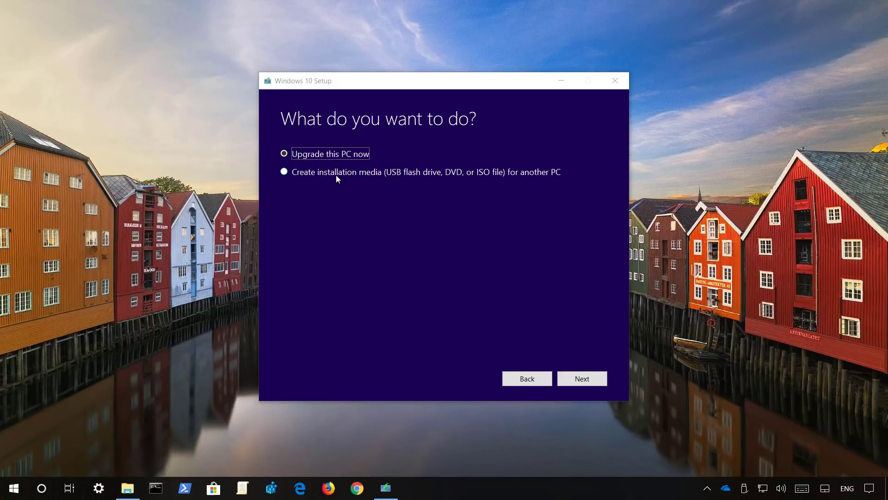
{"action": "left_click", "coordinate": [284, 172]}
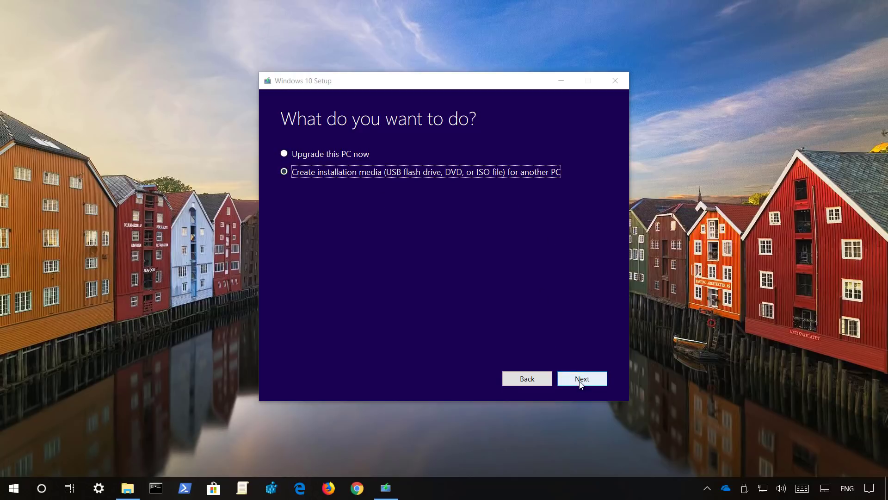
{"action": "left_click", "coordinate": [581, 378]}
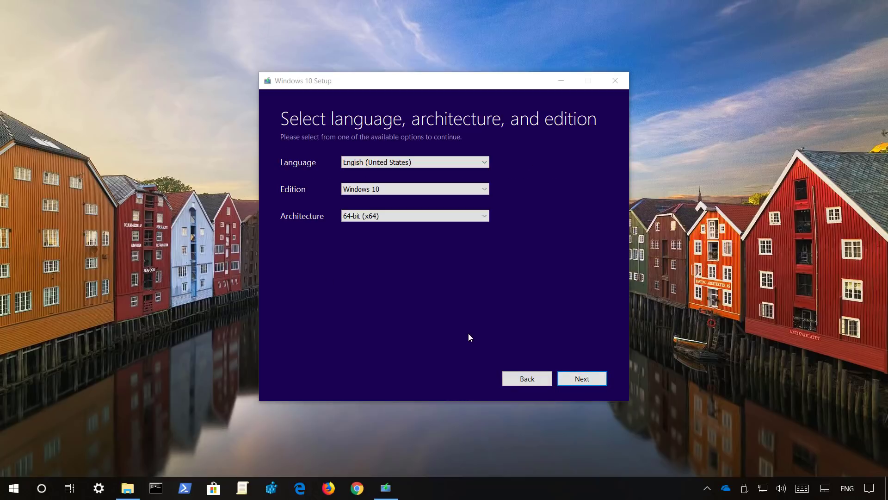
{"action": "mouse_move", "coordinate": [328, 279]}
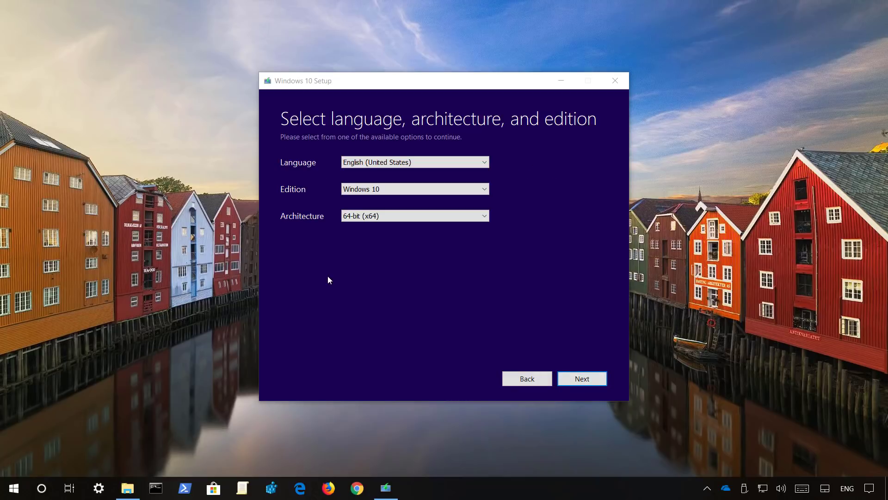
{"action": "mouse_move", "coordinate": [326, 235]}
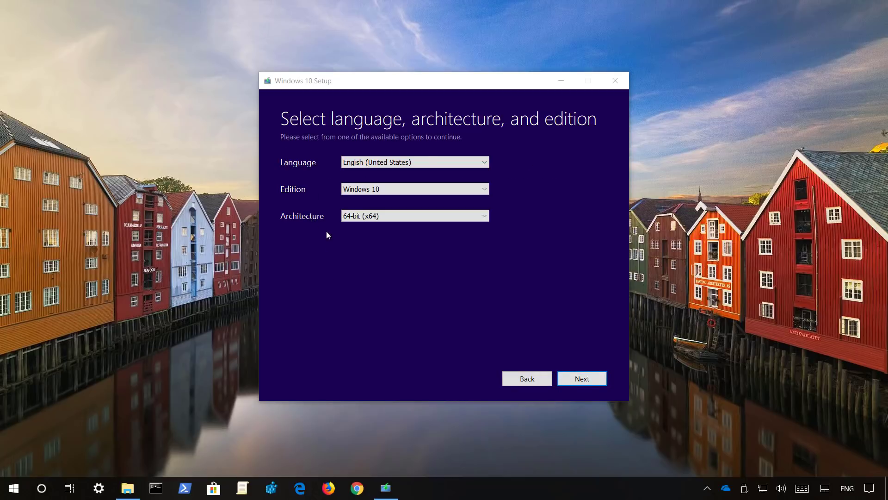
{"action": "mouse_move", "coordinate": [328, 254]}
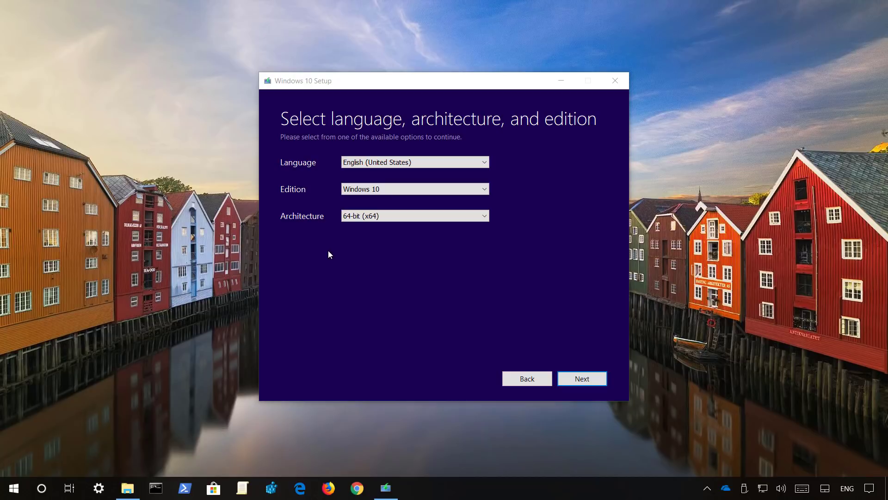
{"action": "mouse_move", "coordinate": [225, 244]}
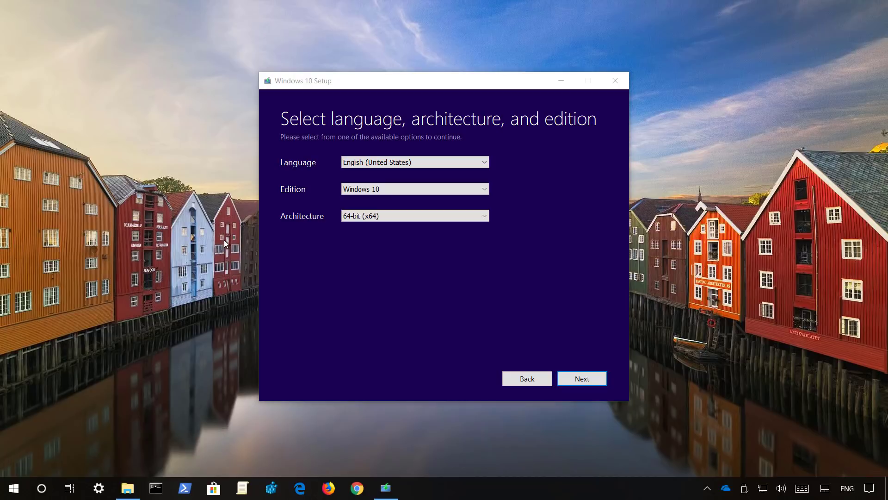
{"action": "mouse_move", "coordinate": [334, 261]}
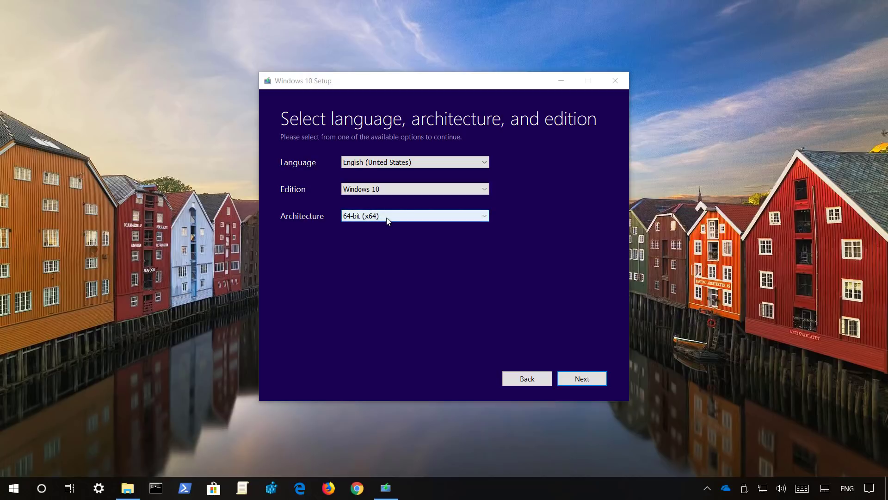
{"action": "mouse_move", "coordinate": [390, 195]}
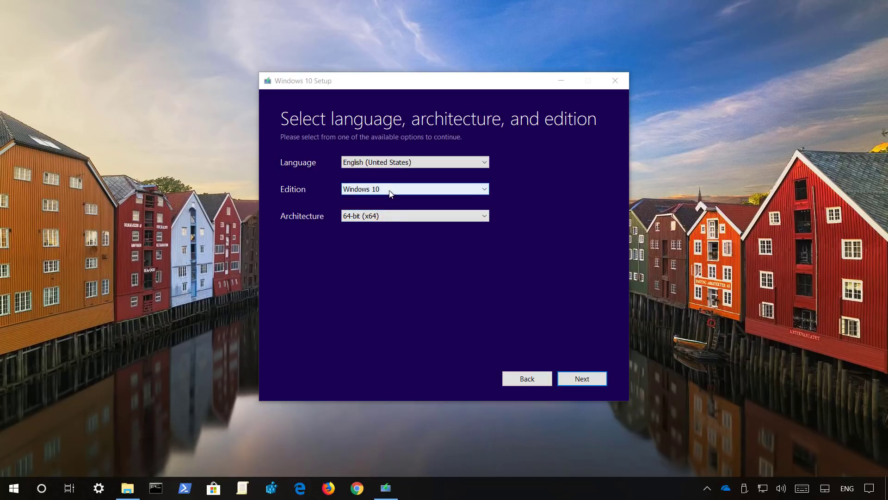
{"action": "left_click", "coordinate": [414, 162]}
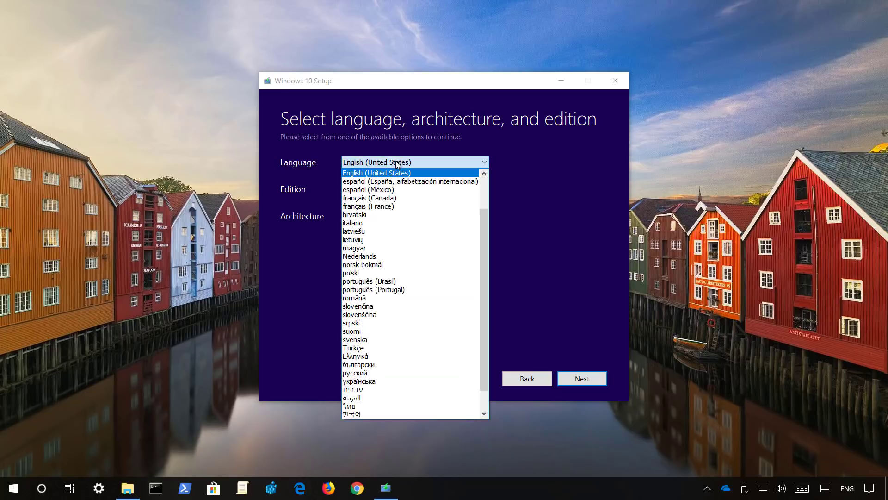
{"action": "left_click", "coordinate": [376, 172]}
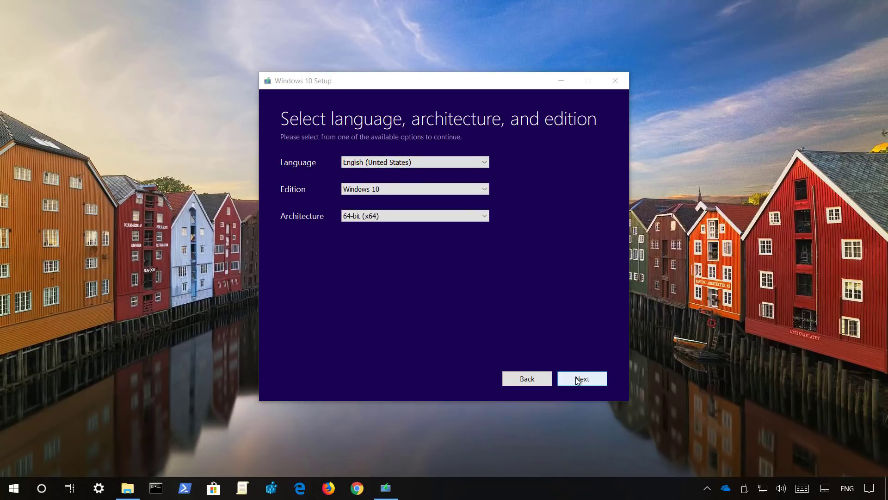
Choose USB flash drive media on drive F: (WINDOWS 10) and start the download.
{"action": "left_click", "coordinate": [581, 378]}
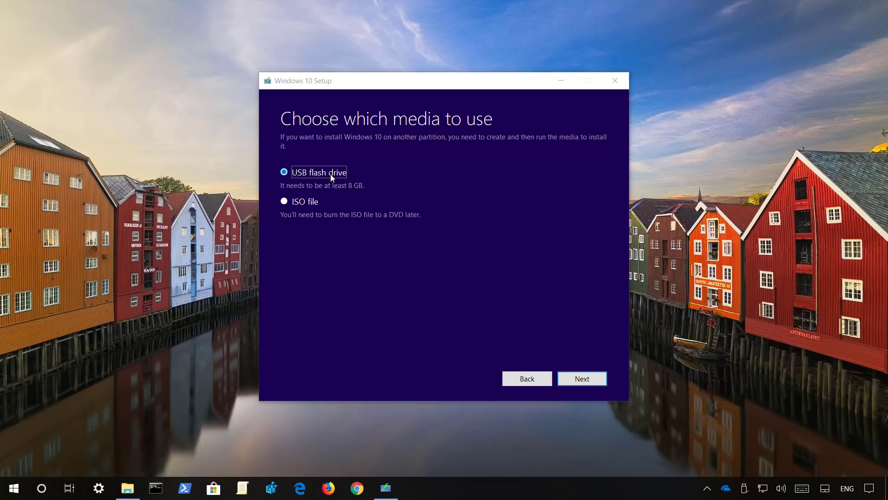
{"action": "mouse_move", "coordinate": [497, 275]}
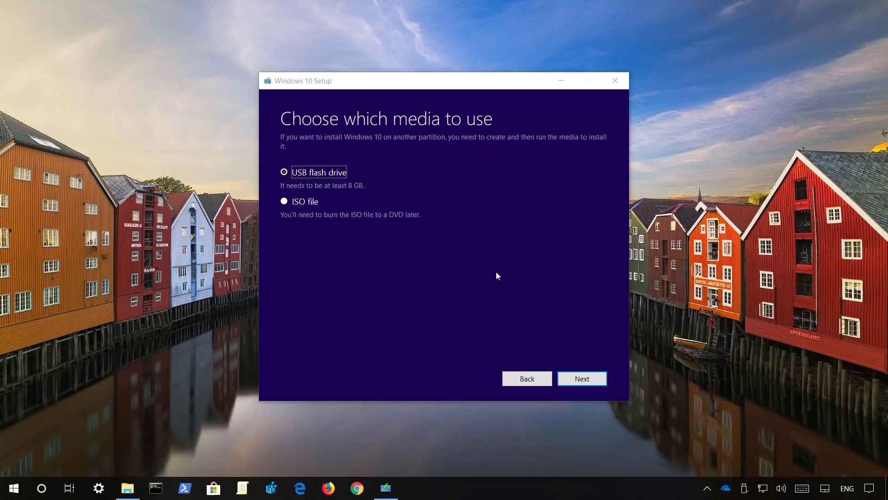
{"action": "mouse_move", "coordinate": [583, 378]}
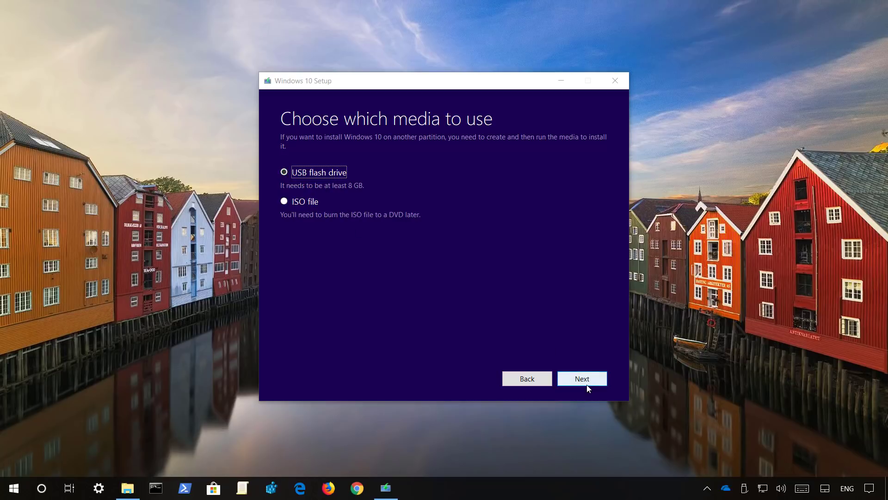
{"action": "left_click", "coordinate": [581, 378]}
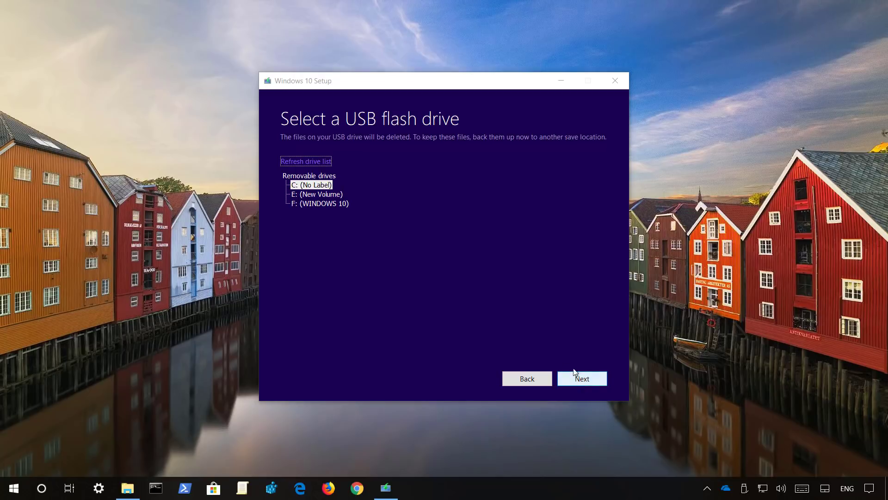
{"action": "mouse_move", "coordinate": [327, 225]}
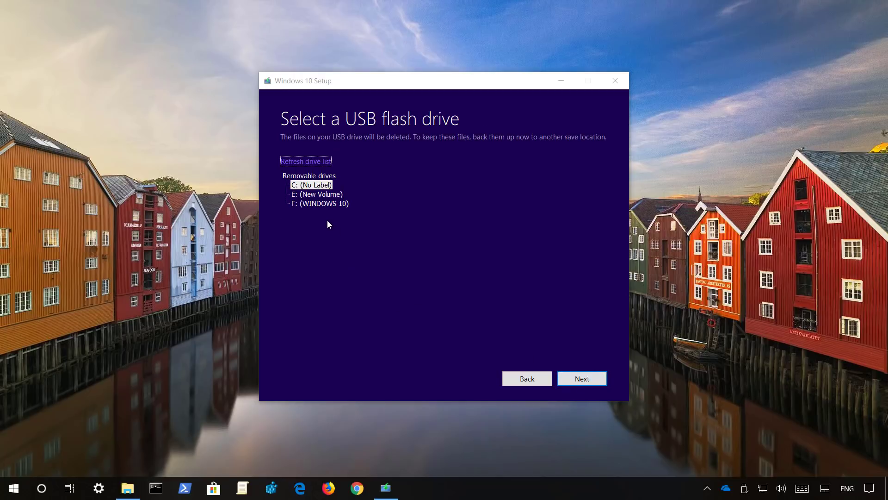
{"action": "left_click", "coordinate": [318, 203]}
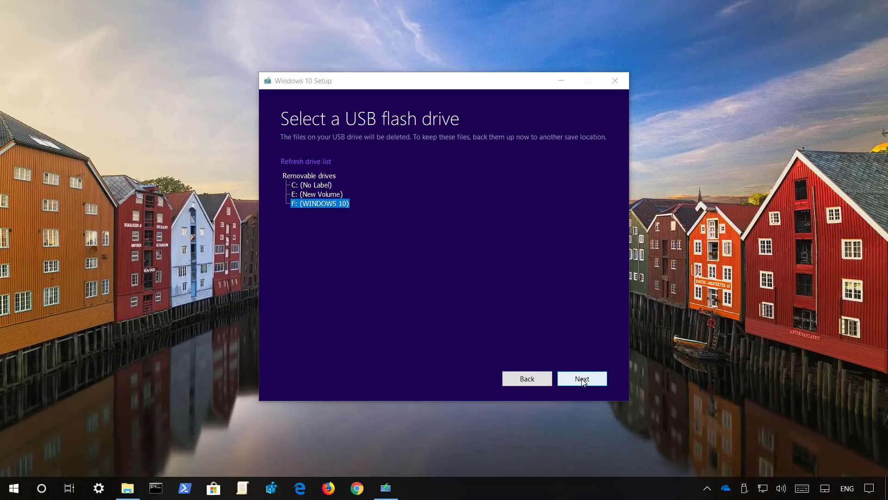
{"action": "left_click", "coordinate": [581, 379]}
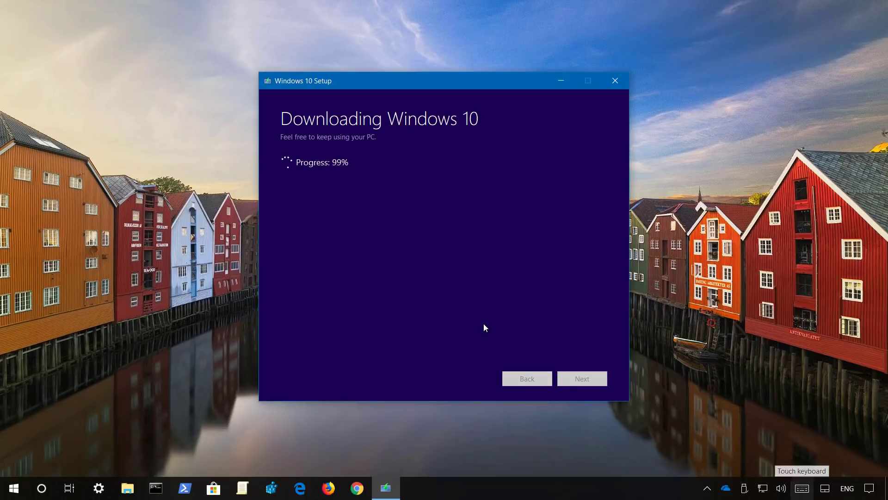
{"action": "mouse_move", "coordinate": [461, 309]}
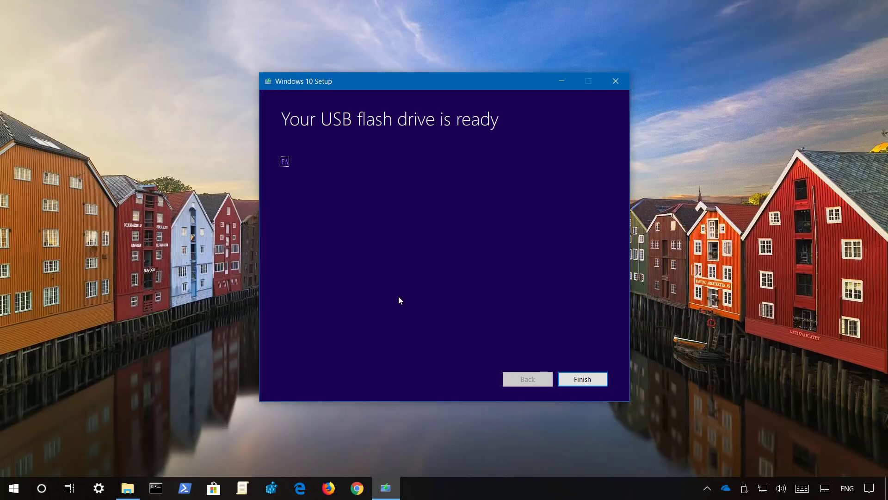
{"action": "mouse_move", "coordinate": [592, 378]}
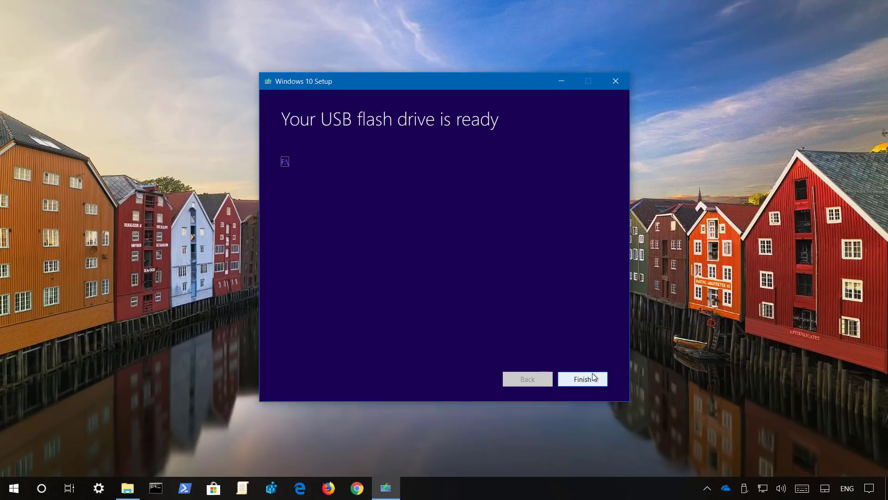
{"action": "mouse_move", "coordinate": [277, 272]}
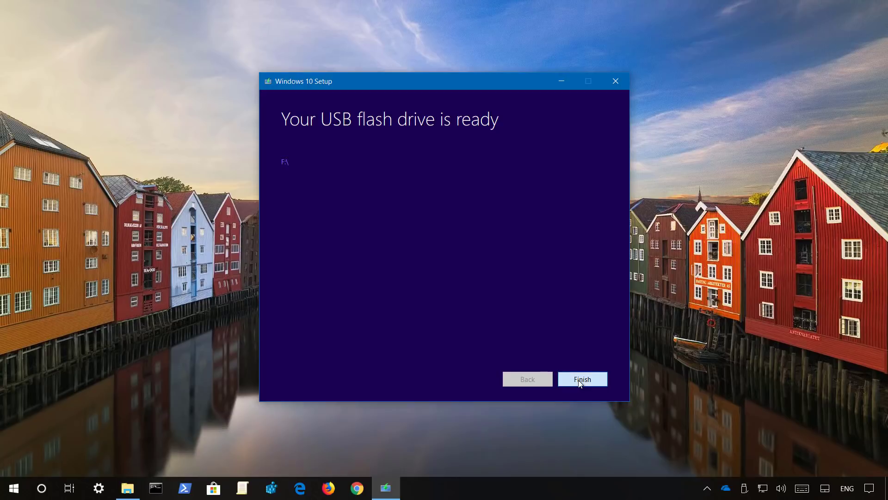
Close the finished Media Creation Tool and restart the PC to boot from USB.
{"action": "left_click", "coordinate": [582, 379]}
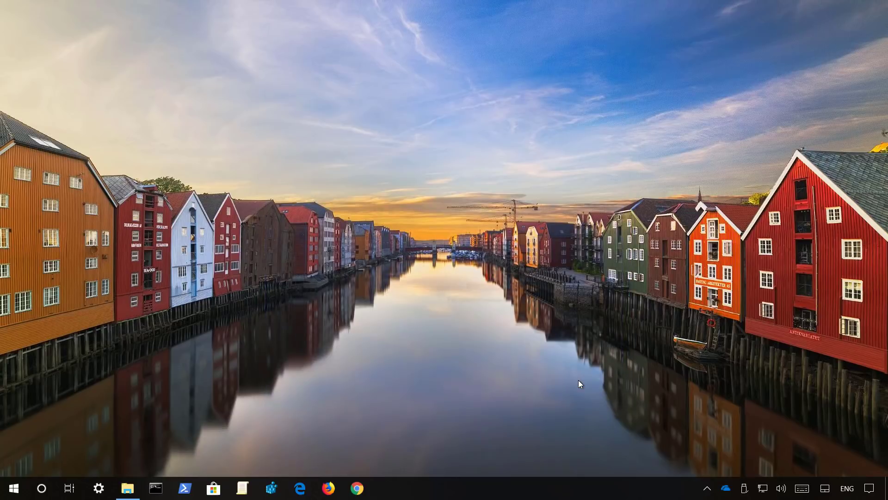
{"action": "mouse_move", "coordinate": [12, 487]}
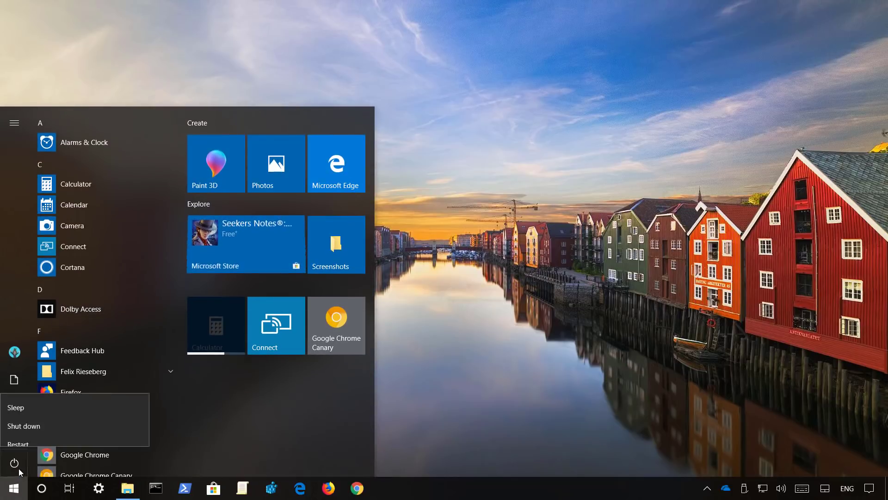
{"action": "left_click", "coordinate": [19, 443]}
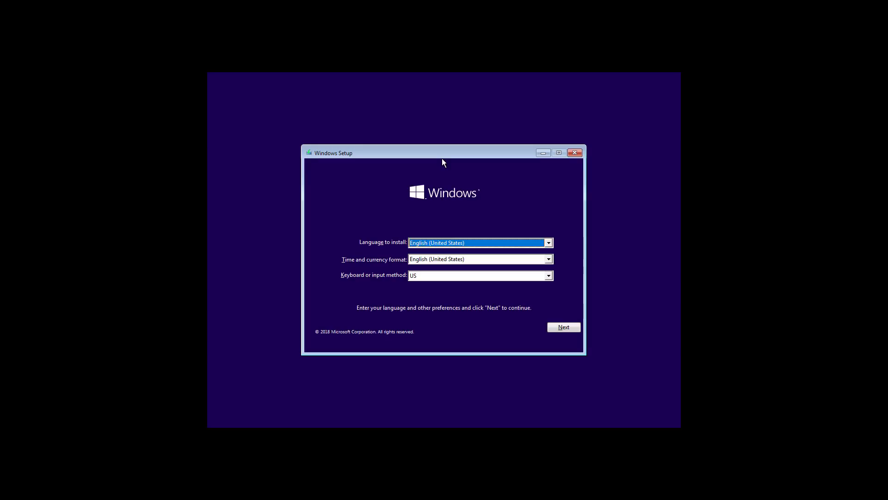
Keep the default language settings, begin installing, and skip the product key.
{"action": "left_click", "coordinate": [563, 327]}
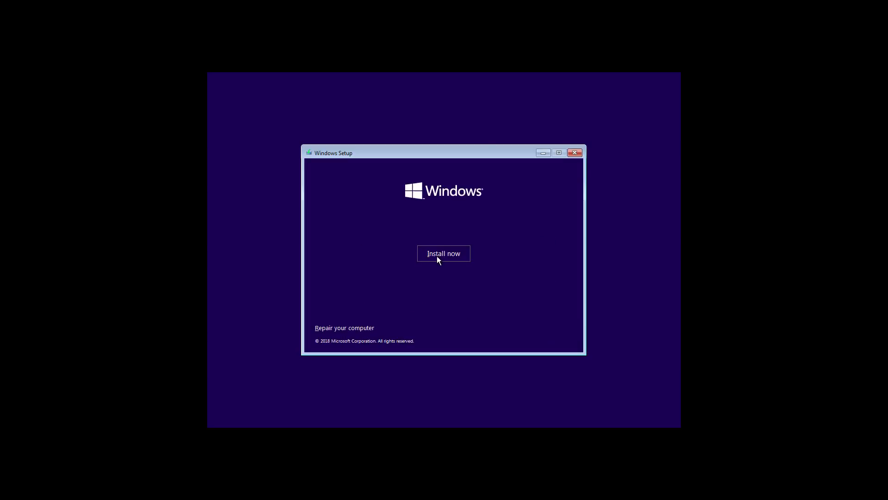
{"action": "left_click", "coordinate": [443, 253]}
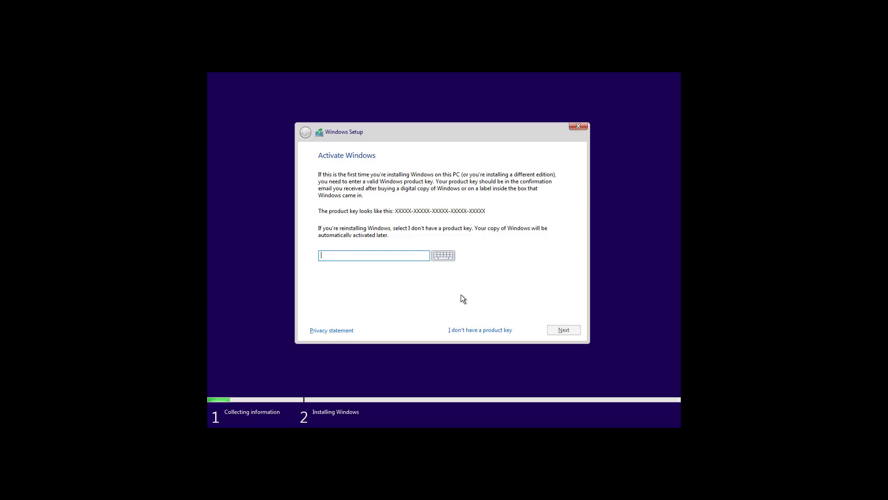
{"action": "mouse_move", "coordinate": [479, 334]}
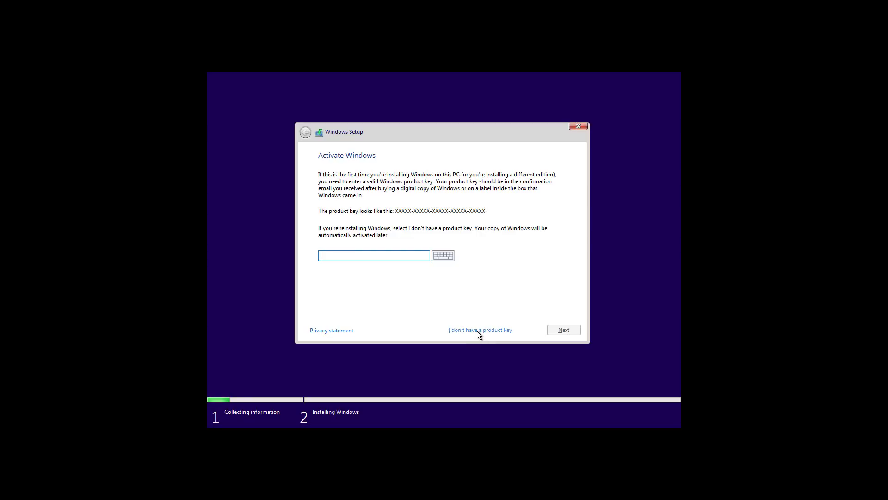
{"action": "left_click", "coordinate": [479, 330]}
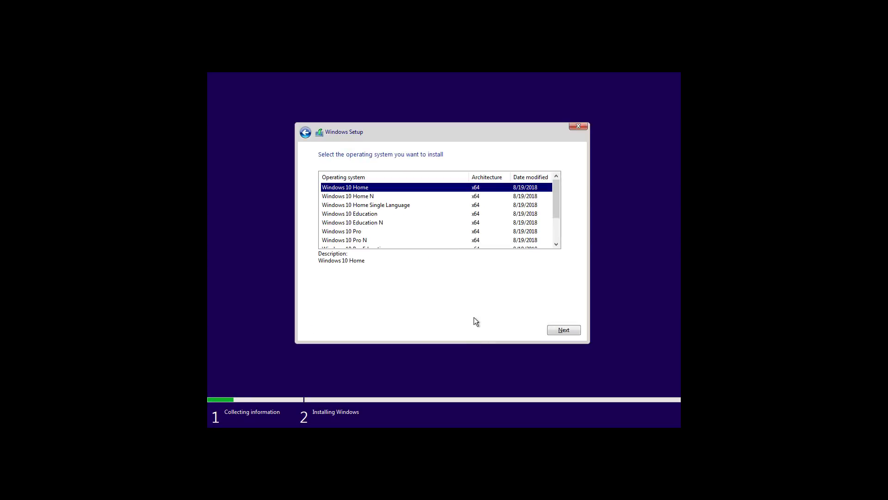
Choose the Windows 10 Pro edition and accept the license terms.
{"action": "scroll", "scroll_direction": "down", "scroll_amount": 3}
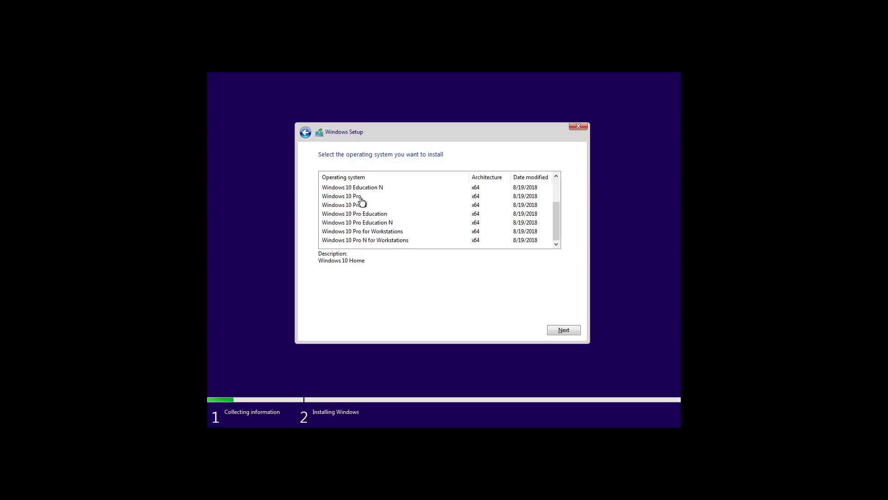
{"action": "left_click", "coordinate": [340, 196]}
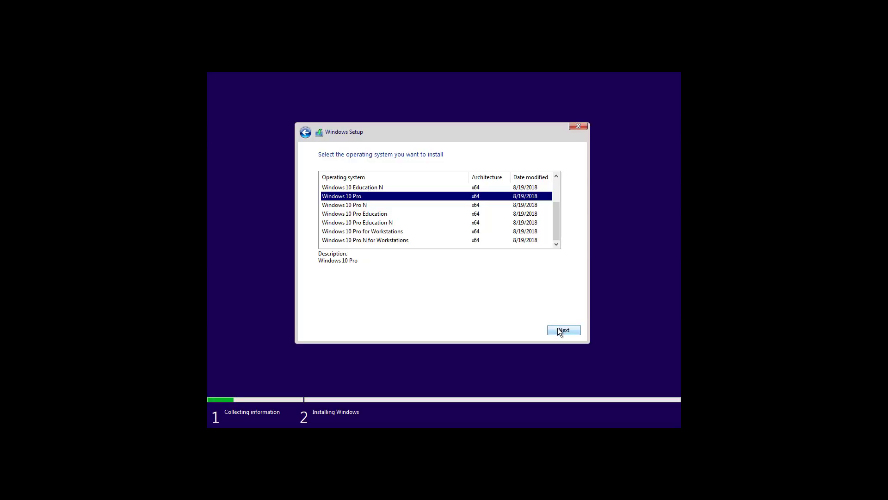
{"action": "left_click", "coordinate": [563, 330]}
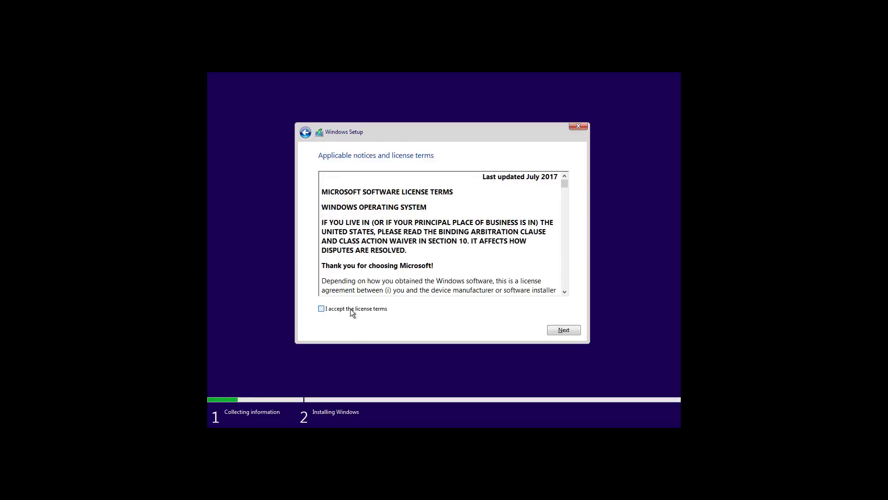
{"action": "left_click", "coordinate": [321, 308]}
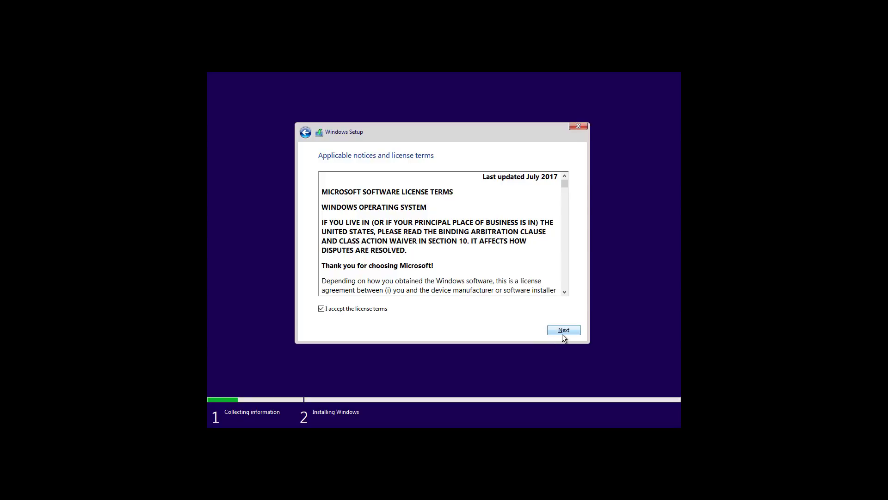
{"action": "left_click", "coordinate": [562, 330]}
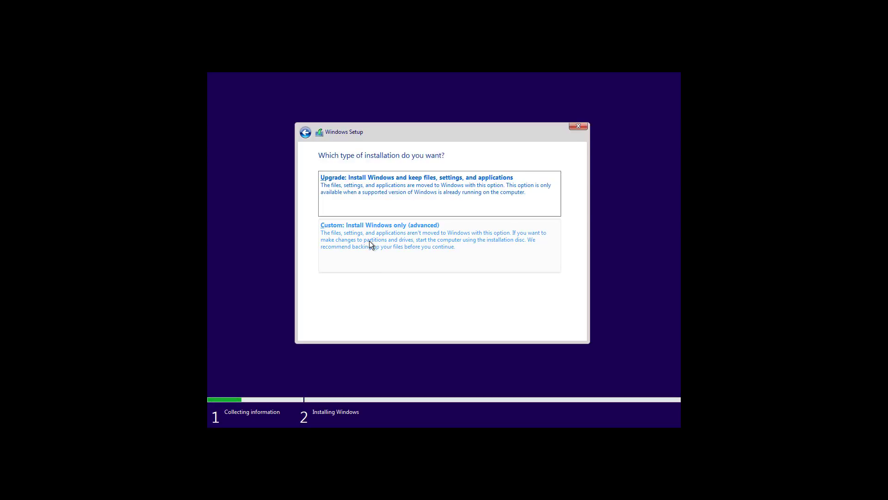
Choose a custom install, delete all Drive 0 partitions, and install onto the unallocated space.
{"action": "left_click", "coordinate": [381, 224]}
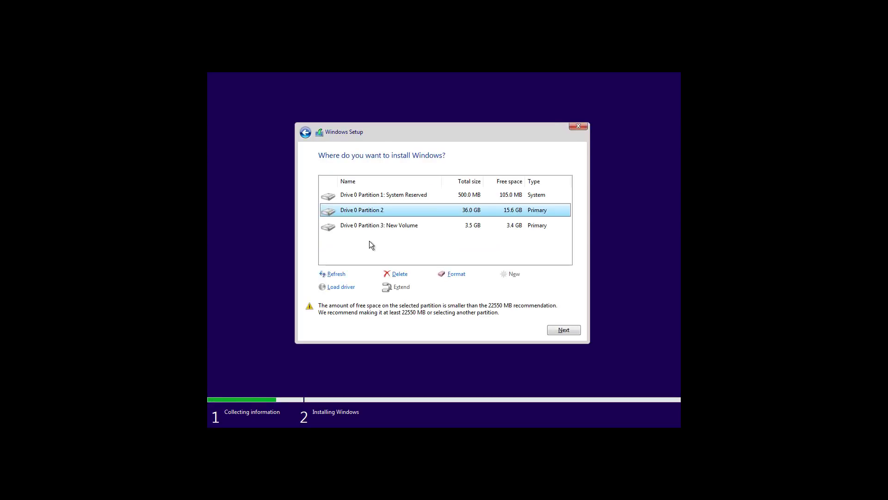
{"action": "mouse_move", "coordinate": [404, 302]}
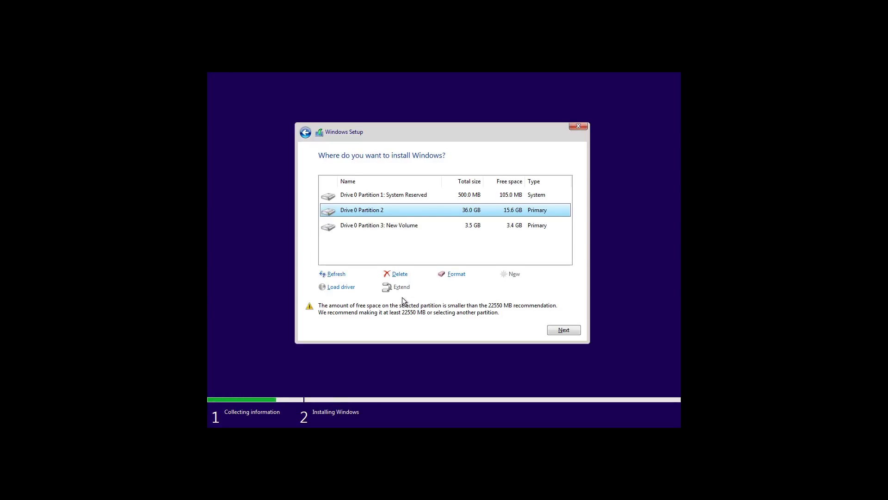
{"action": "mouse_move", "coordinate": [402, 282]}
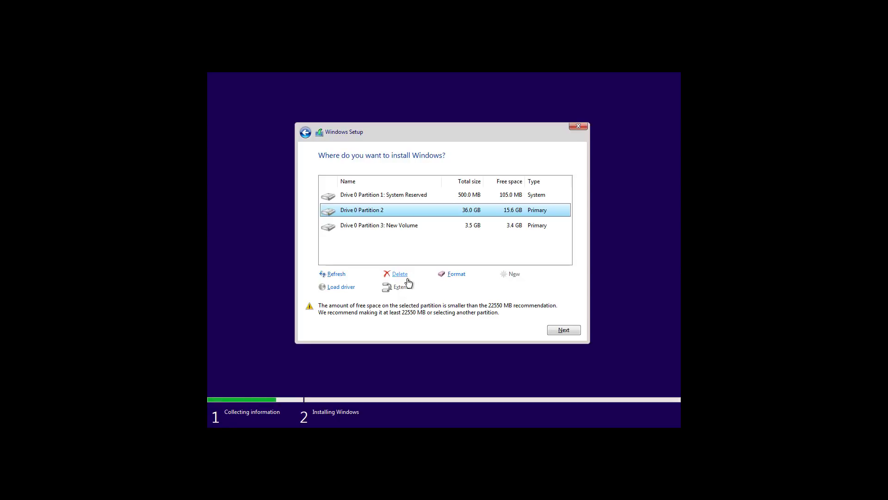
{"action": "mouse_move", "coordinate": [394, 275]}
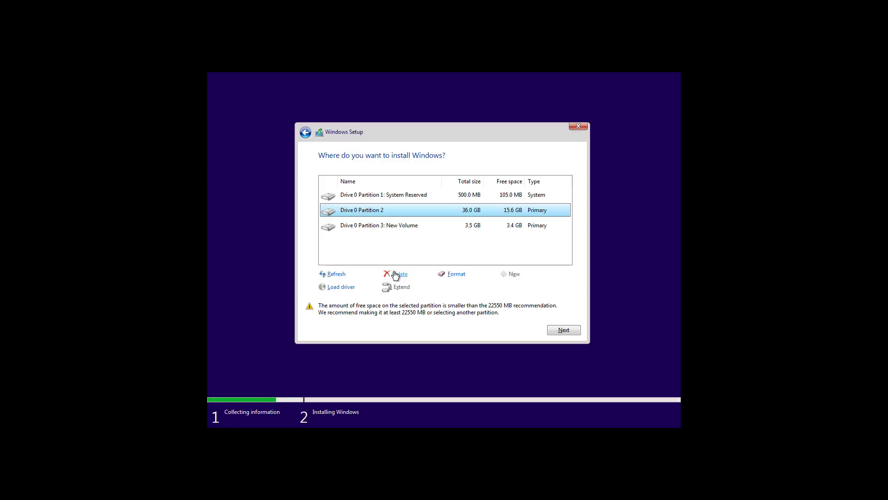
{"action": "mouse_move", "coordinate": [382, 217]}
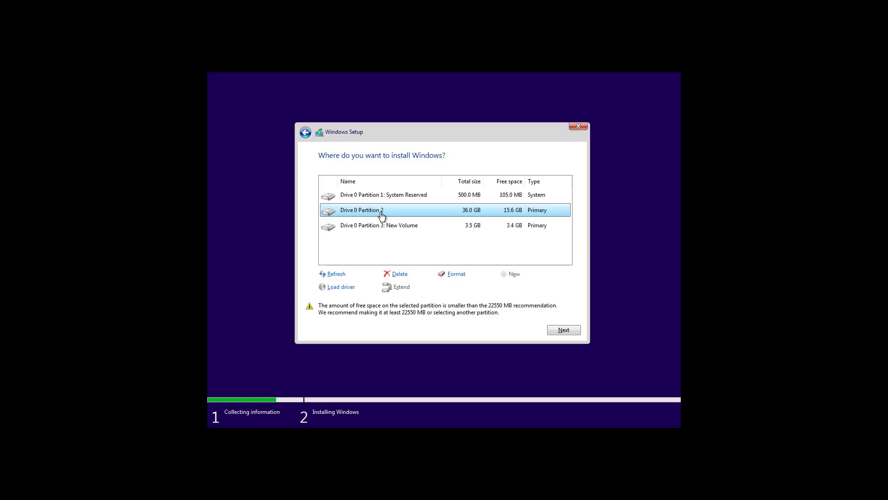
{"action": "mouse_move", "coordinate": [411, 286]}
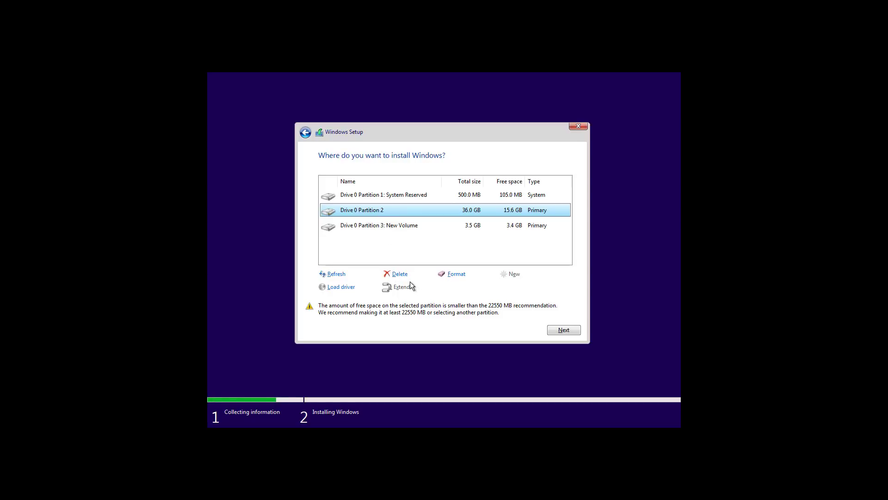
{"action": "left_click", "coordinate": [398, 273]}
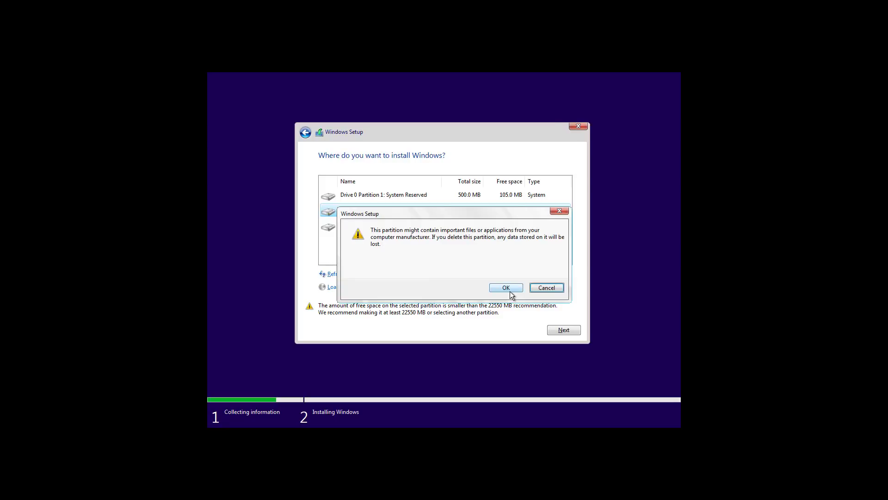
{"action": "left_click", "coordinate": [504, 287]}
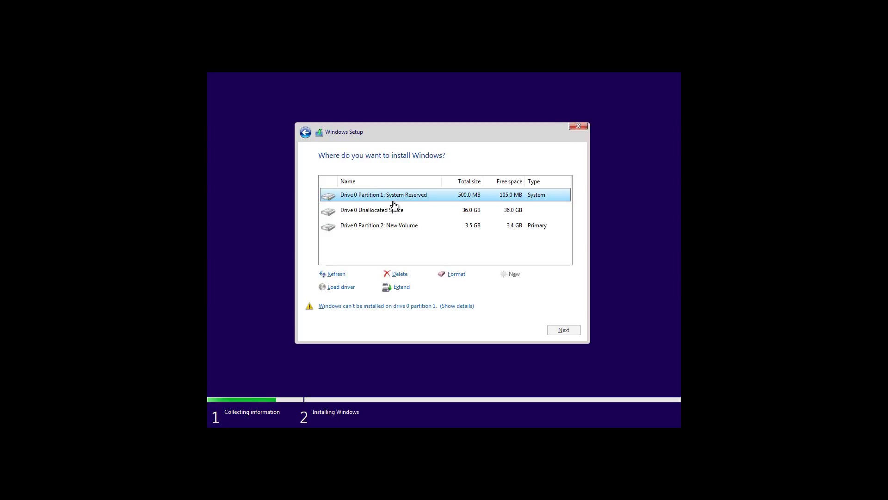
{"action": "mouse_move", "coordinate": [399, 273]}
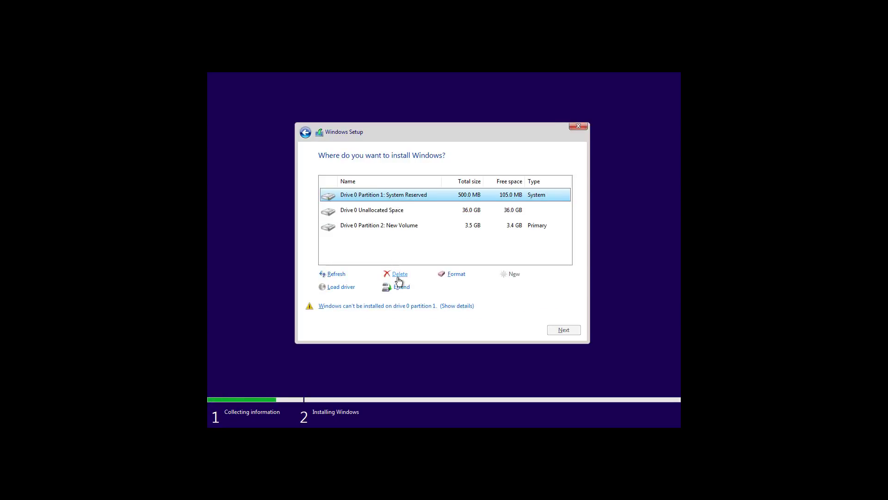
{"action": "left_click", "coordinate": [400, 273]}
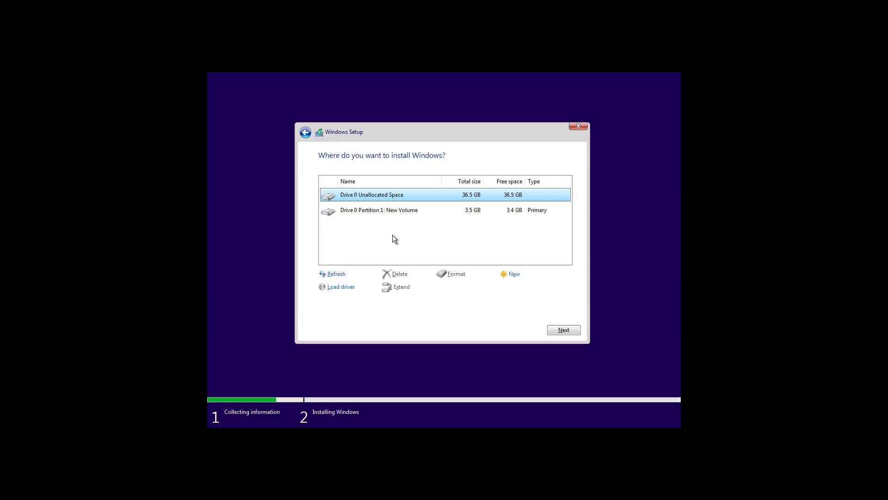
{"action": "left_click", "coordinate": [399, 274]}
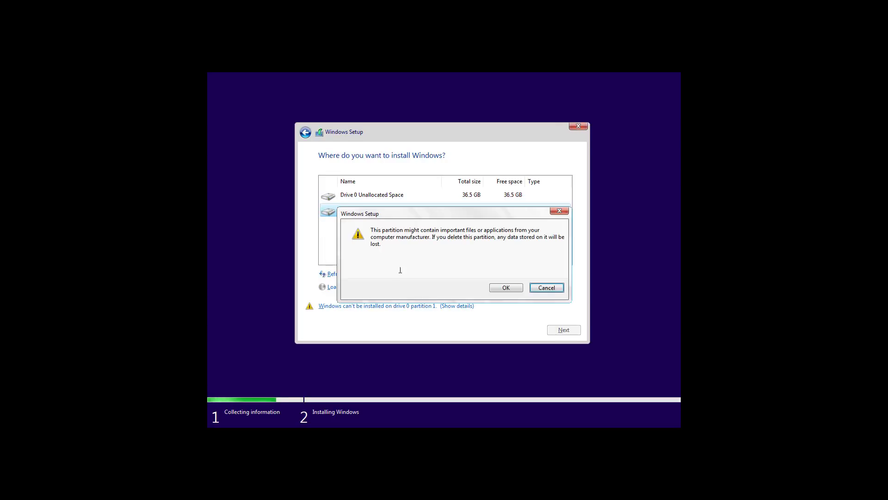
{"action": "left_click", "coordinate": [505, 287]}
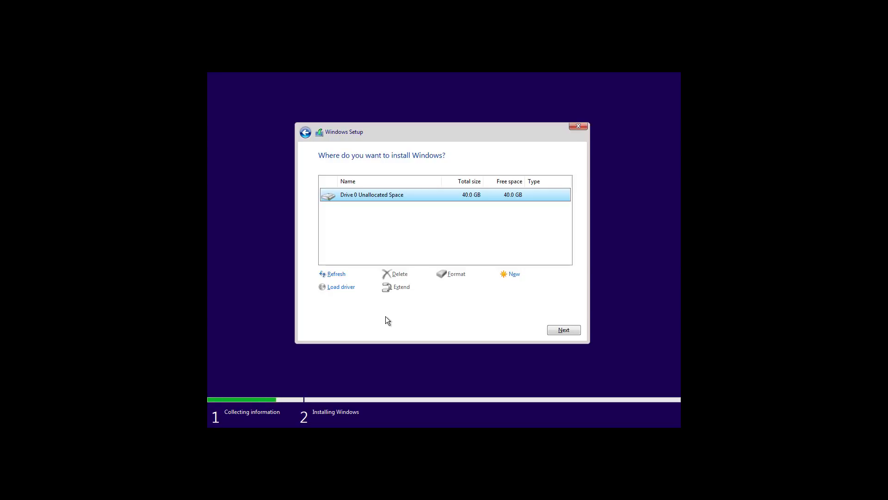
{"action": "mouse_move", "coordinate": [370, 258]}
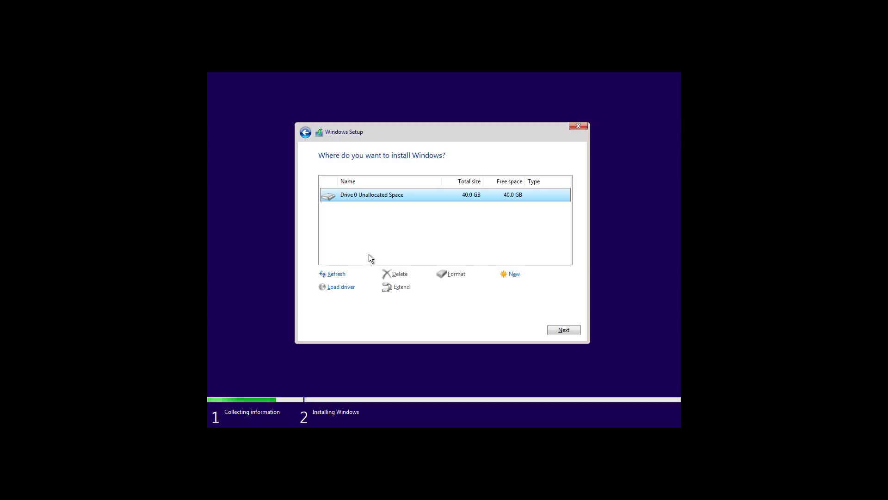
{"action": "mouse_move", "coordinate": [374, 213]}
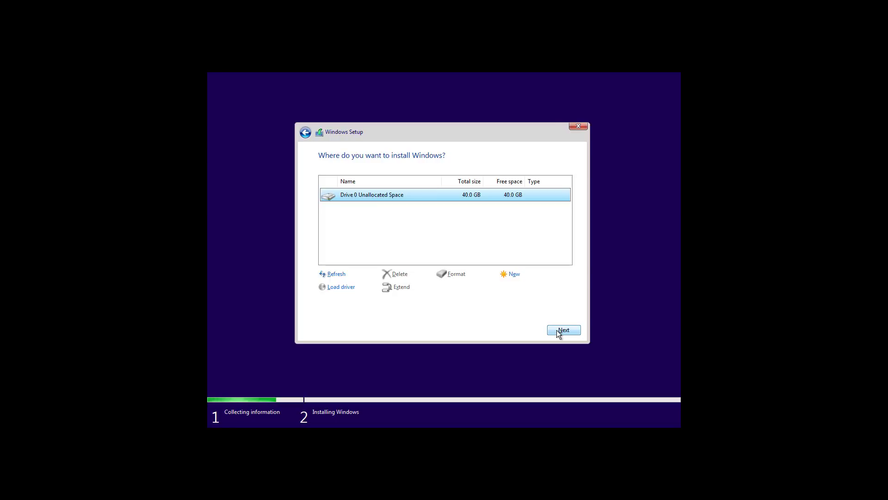
{"action": "left_click", "coordinate": [563, 330]}
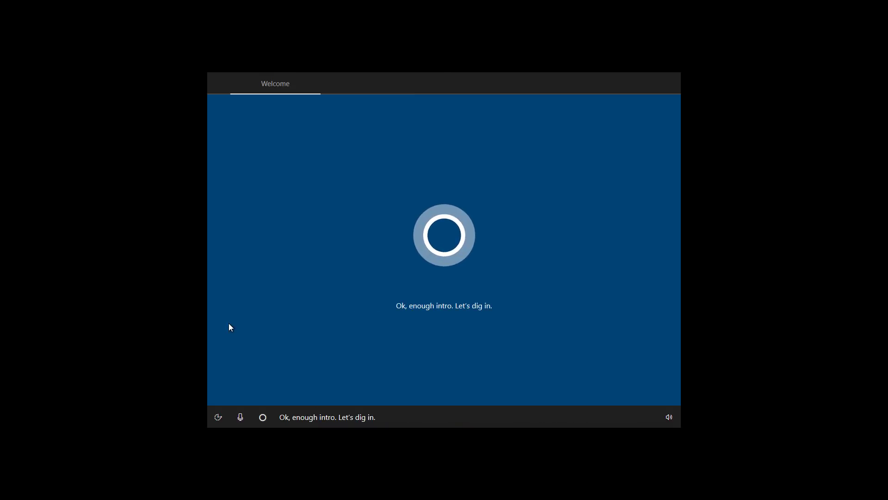
{"action": "mouse_move", "coordinate": [301, 297]}
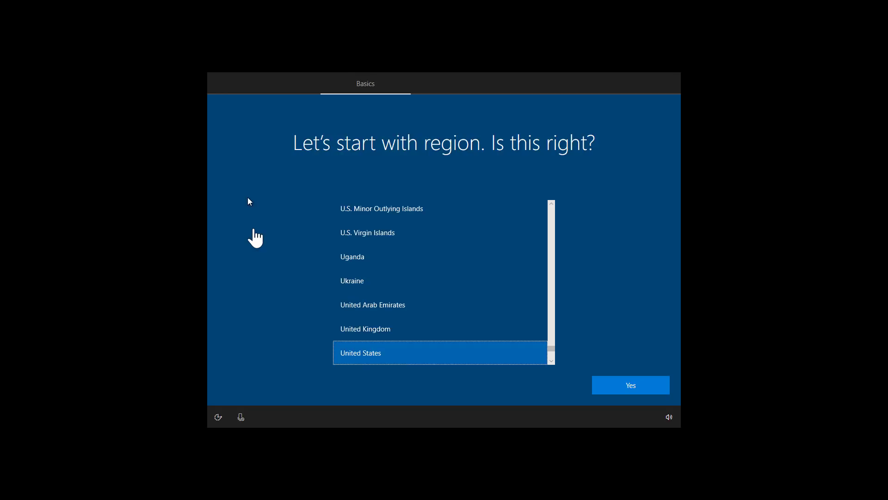
{"action": "mouse_move", "coordinate": [474, 186]}
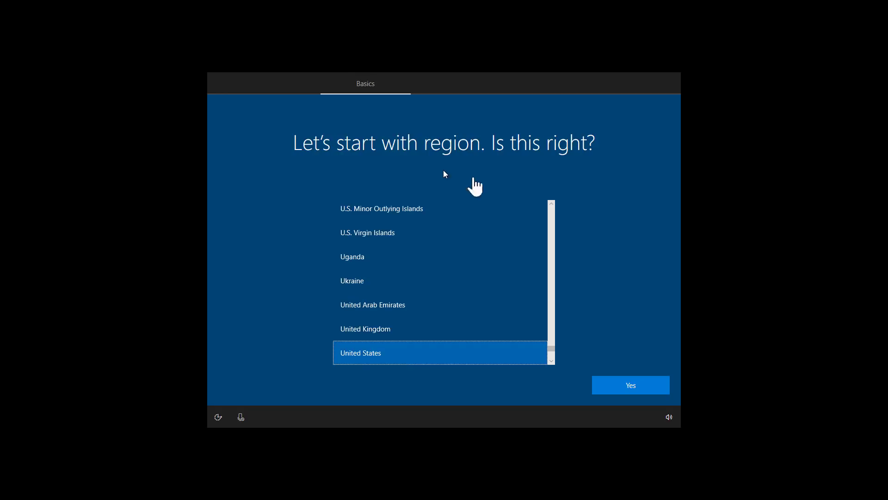
{"action": "mouse_move", "coordinate": [623, 391]}
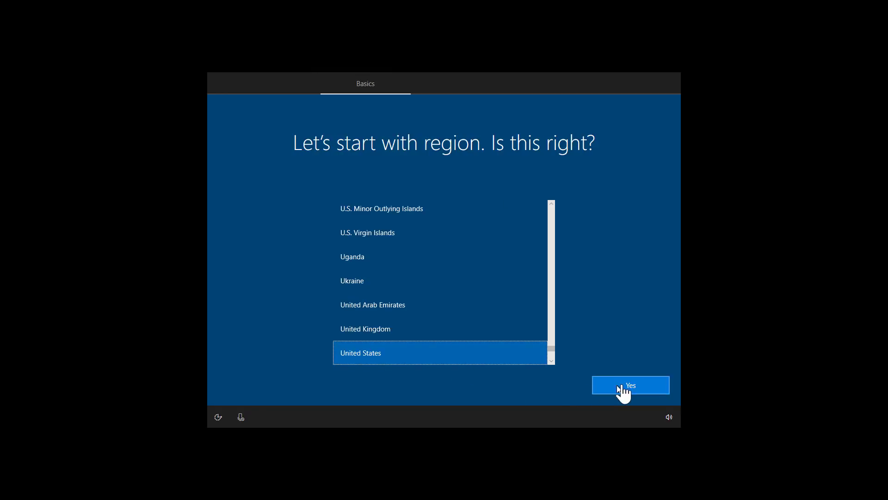
Confirm the United States region and US keyboard, skipping any second layout.
{"action": "left_click", "coordinate": [630, 384]}
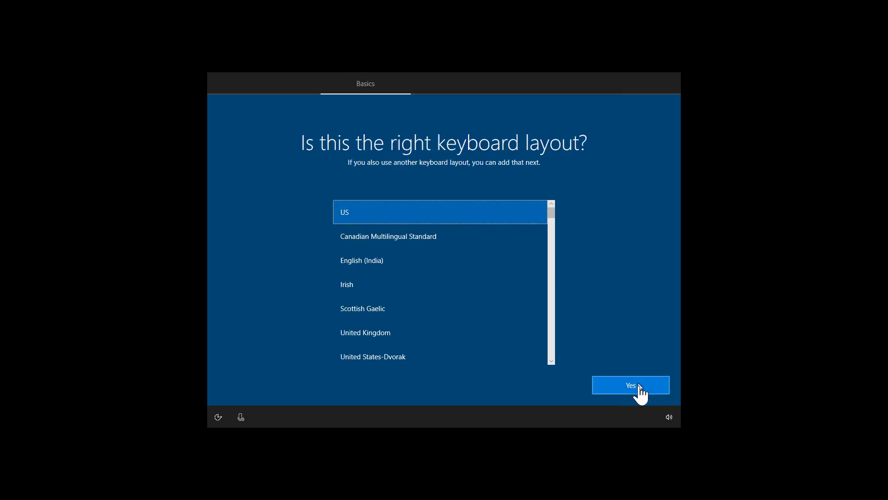
{"action": "left_click", "coordinate": [629, 384]}
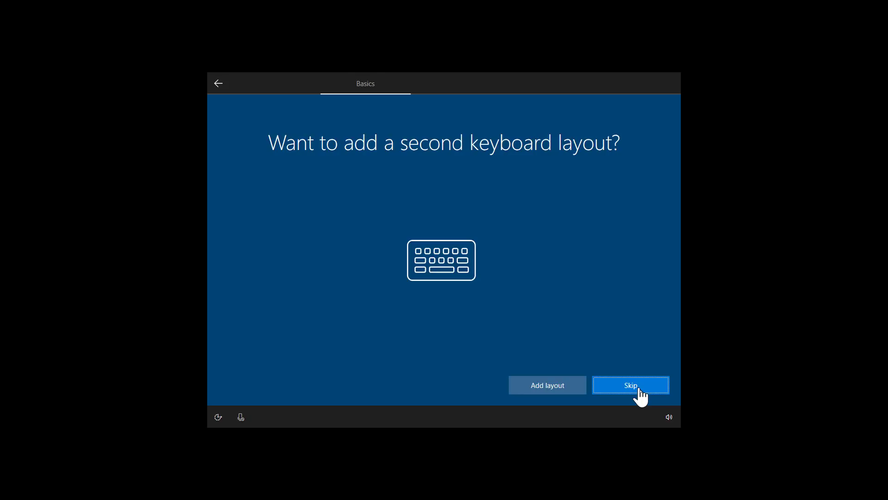
{"action": "left_click", "coordinate": [630, 385]}
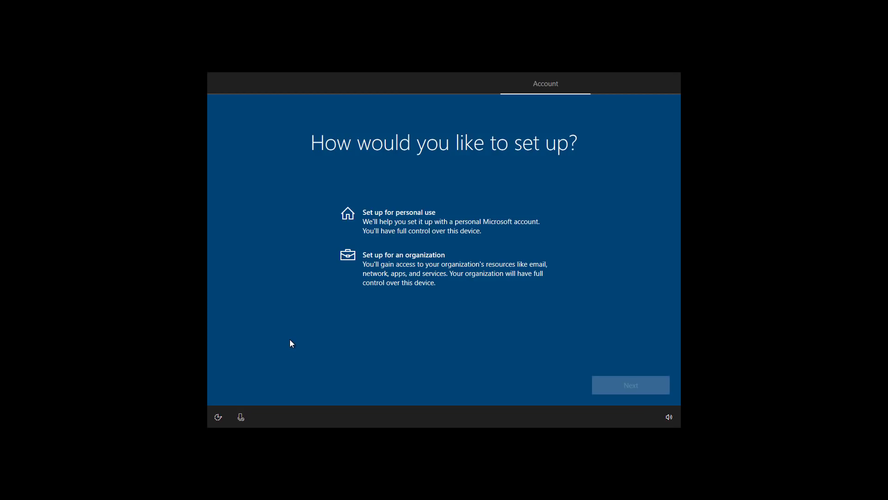
{"action": "mouse_move", "coordinate": [293, 346]}
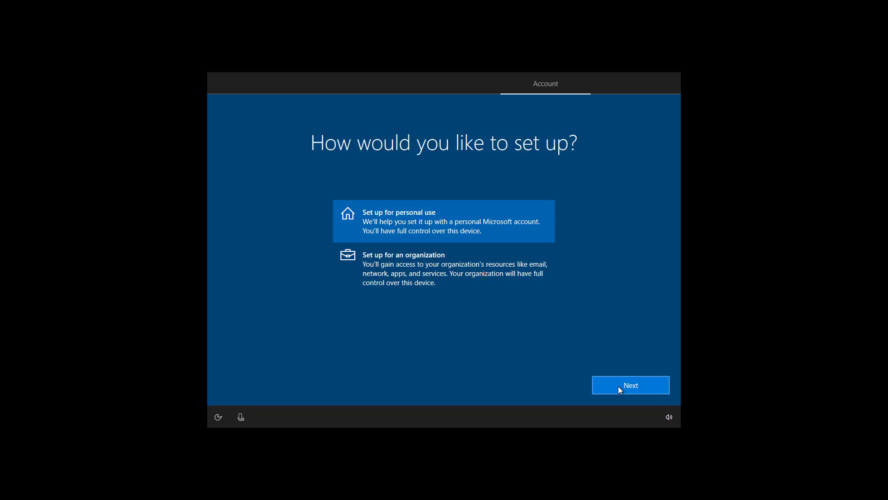
Choose personal-use setup and sign in with the Microsoft account email and password.
{"action": "left_click", "coordinate": [630, 385]}
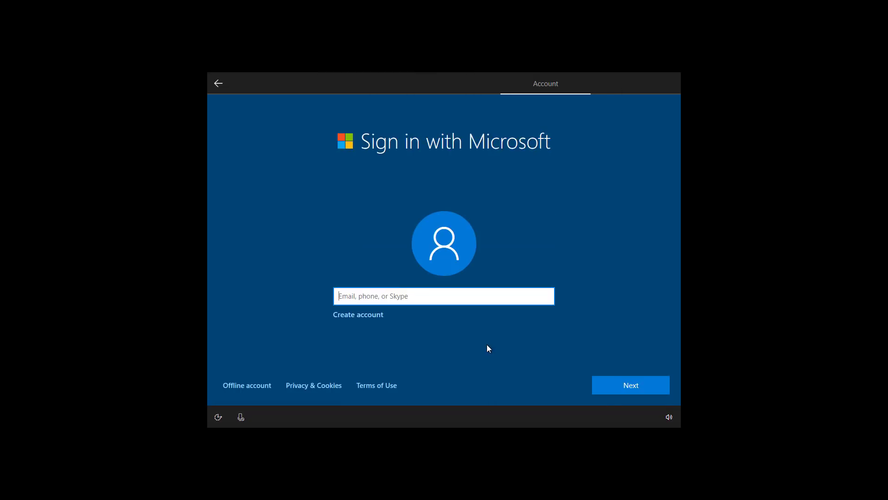
{"action": "mouse_move", "coordinate": [421, 301]}
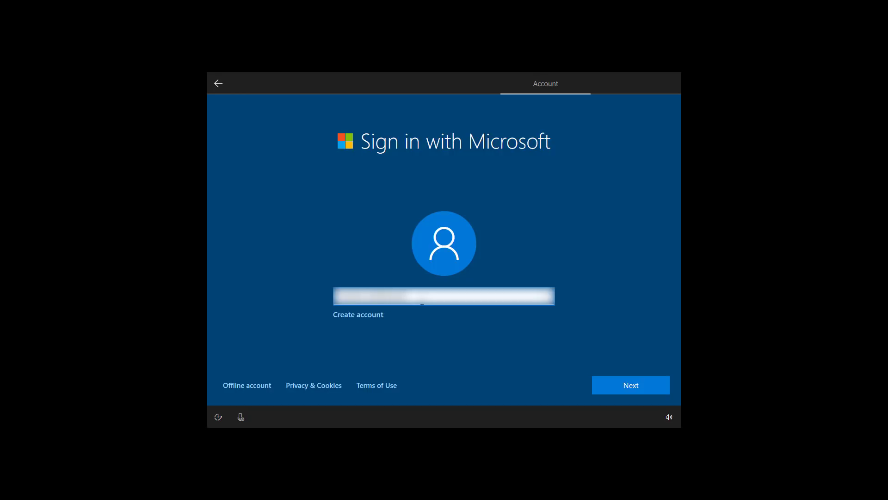
{"action": "left_click", "coordinate": [630, 384]}
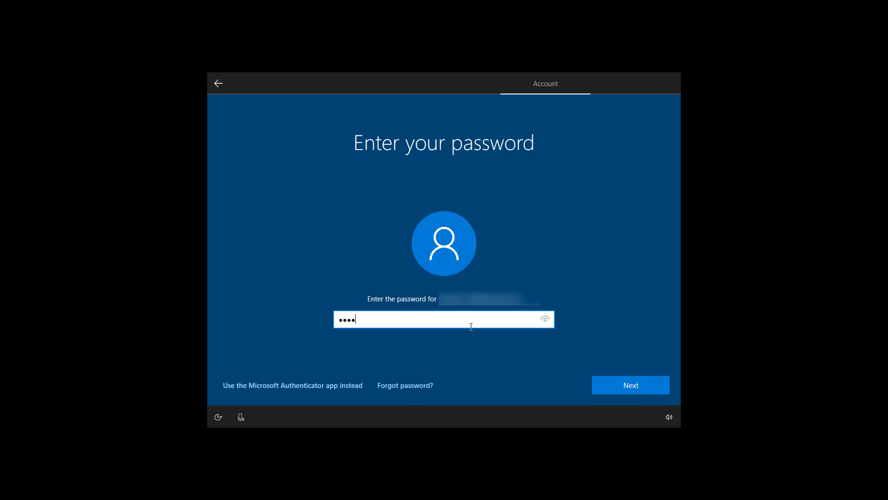
{"action": "type", "text": "password"}
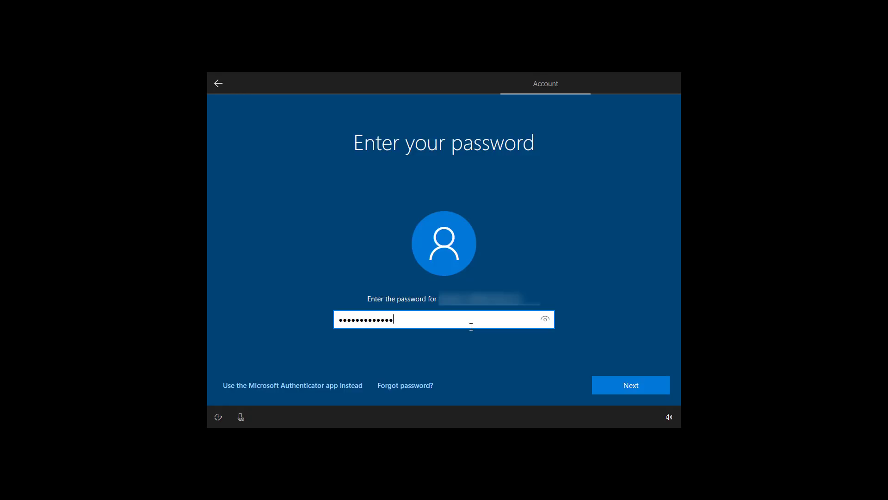
{"action": "mouse_move", "coordinate": [497, 355]}
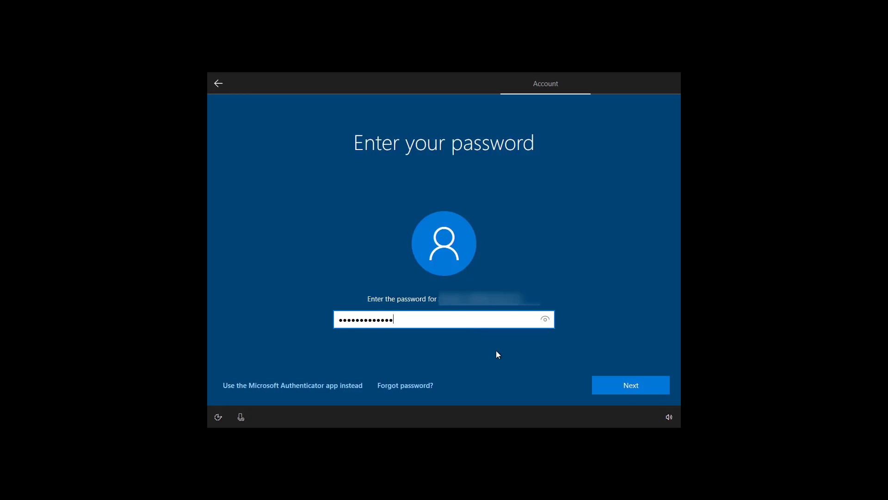
{"action": "mouse_move", "coordinate": [630, 385]}
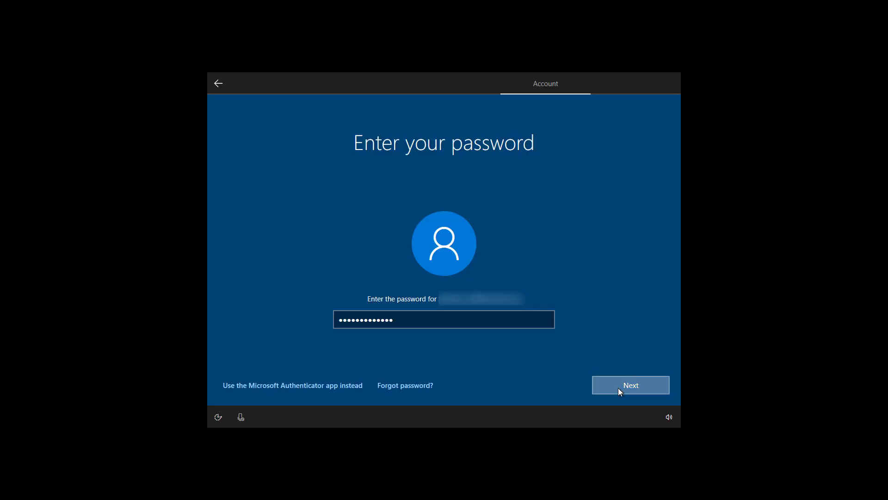
{"action": "left_click", "coordinate": [629, 384]}
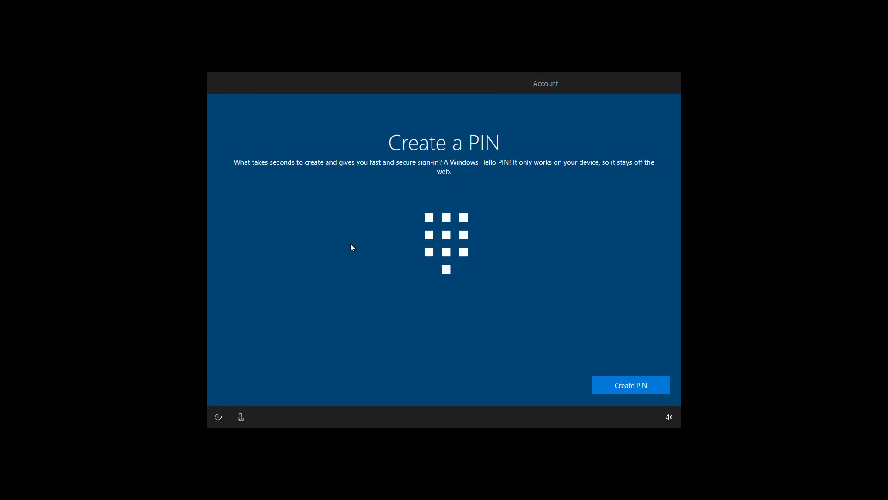
{"action": "mouse_move", "coordinate": [472, 288]}
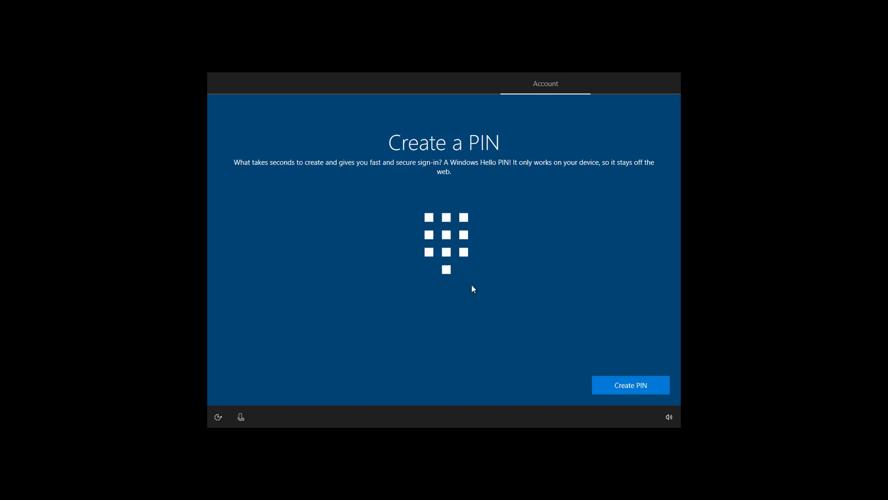
{"action": "left_click", "coordinate": [629, 384]}
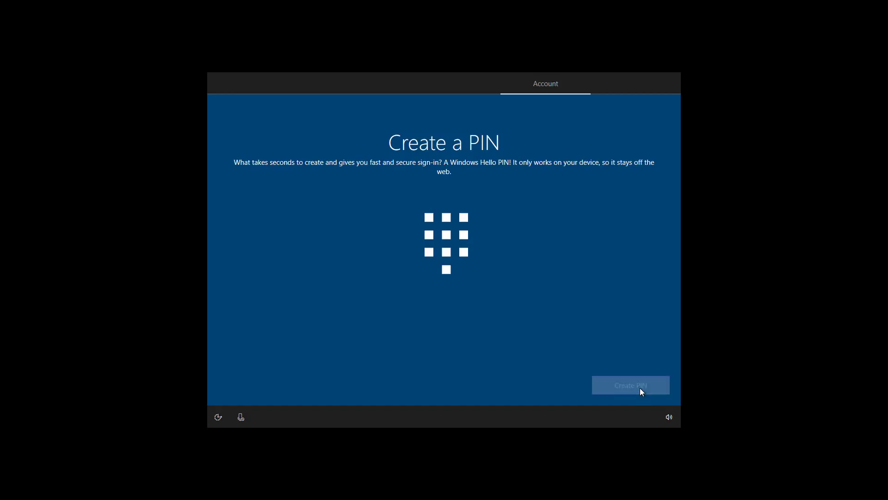
{"action": "left_click", "coordinate": [630, 385]}
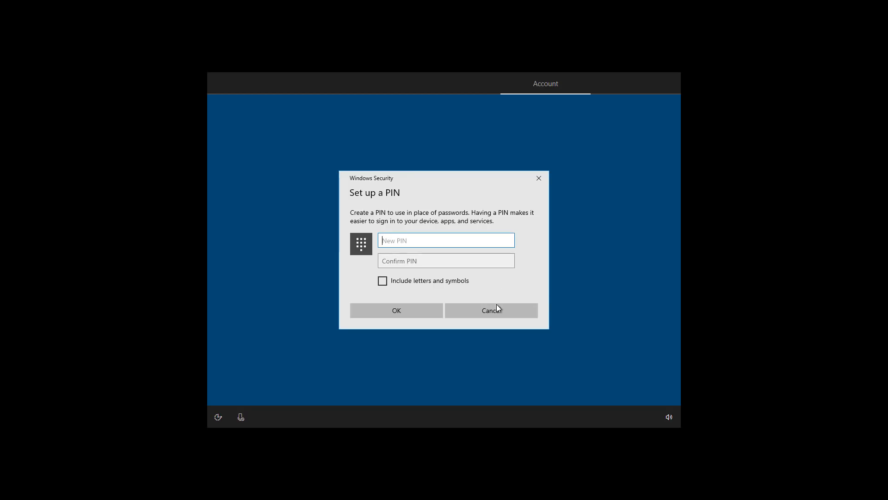
{"action": "mouse_move", "coordinate": [449, 240]}
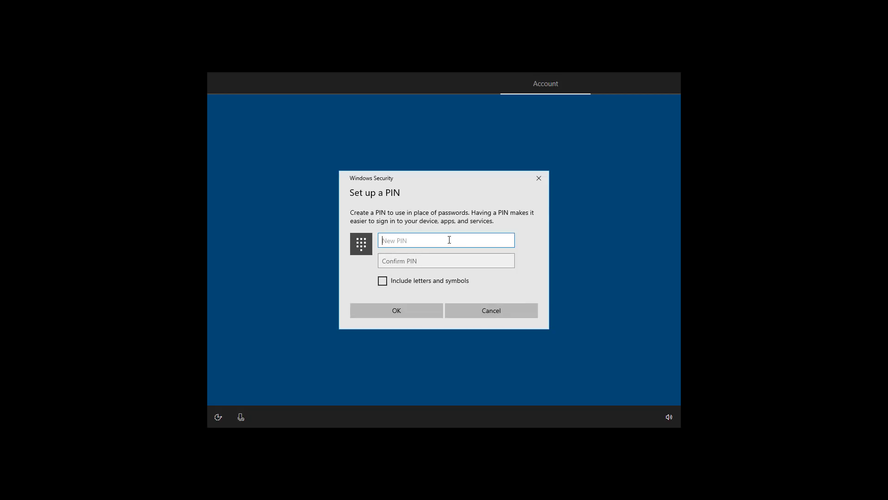
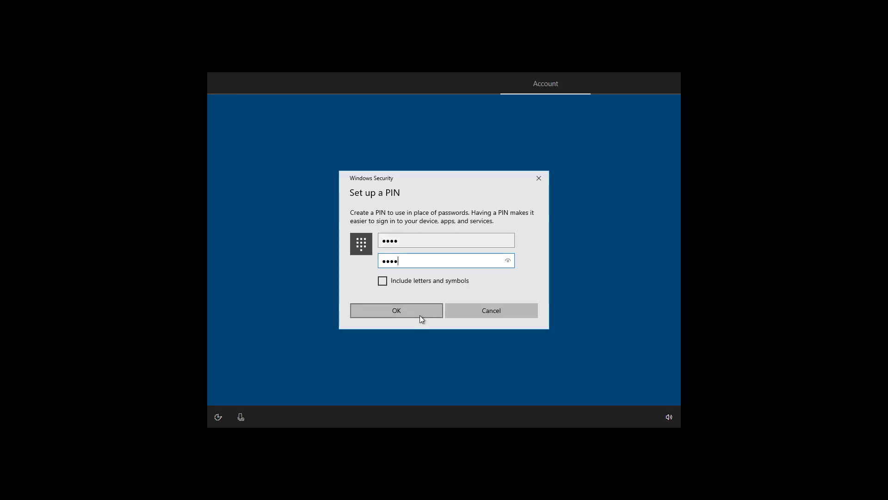
{"action": "left_click", "coordinate": [396, 310]}
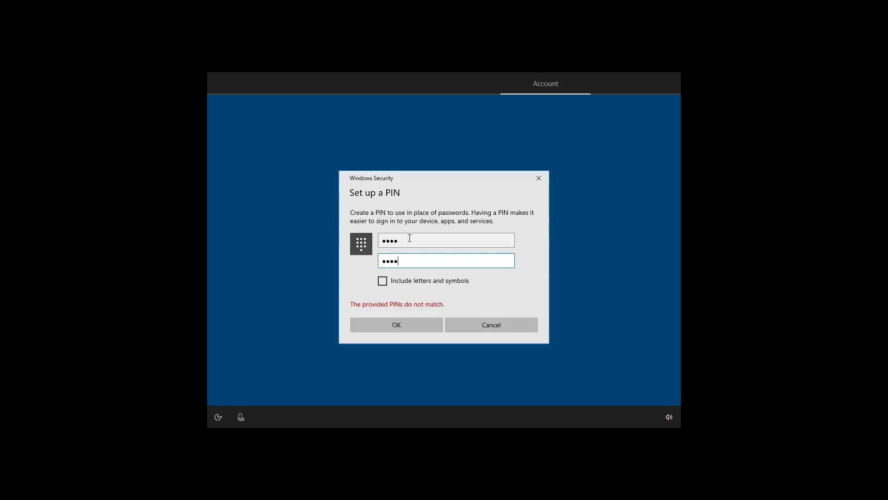
{"action": "left_click", "coordinate": [396, 325]}
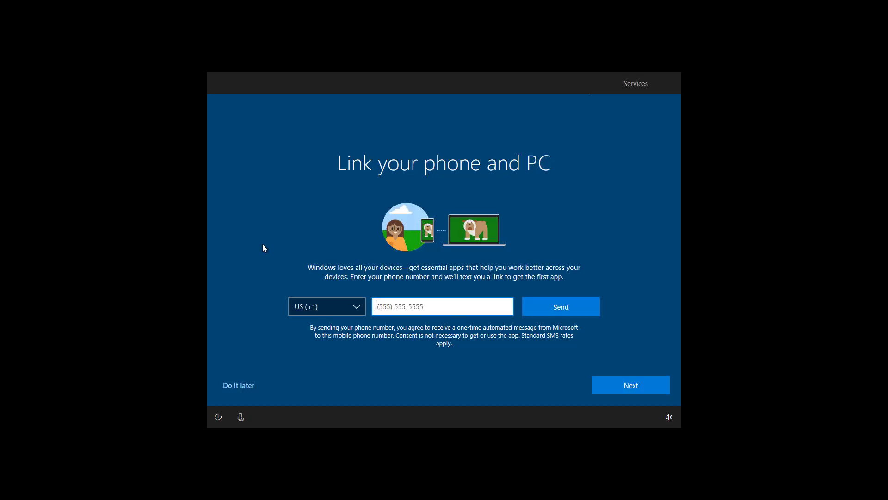
{"action": "mouse_move", "coordinate": [240, 355]}
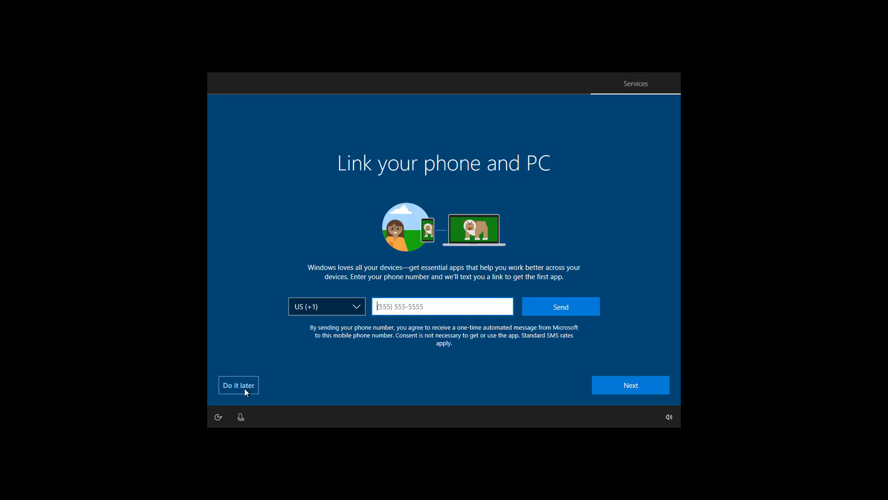
Skip phone linking for now and accept OneDrive file backup.
{"action": "left_click", "coordinate": [238, 384]}
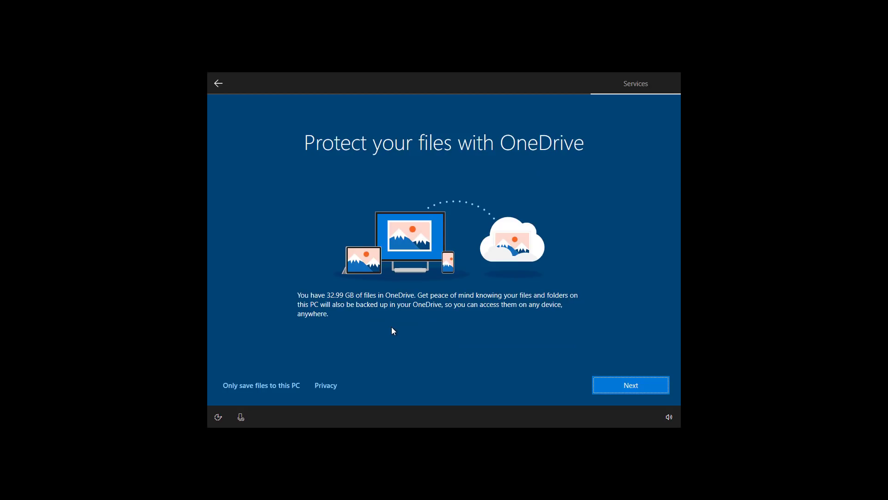
{"action": "mouse_move", "coordinate": [491, 331]}
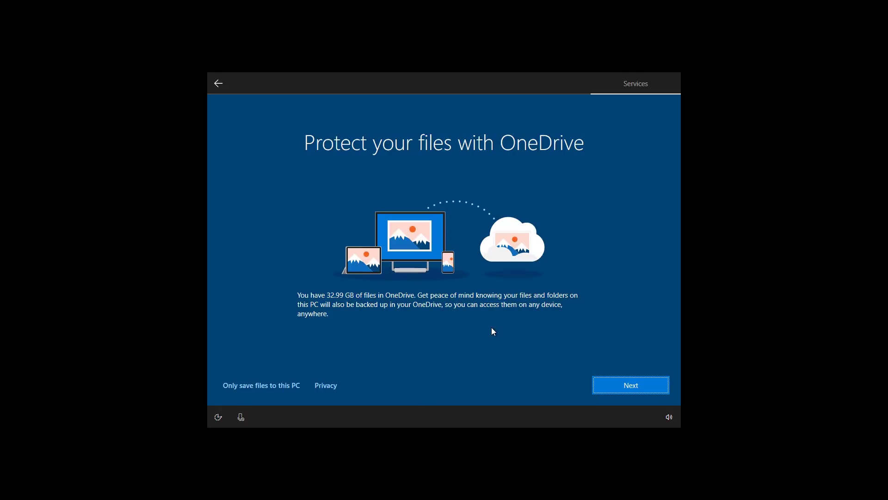
{"action": "mouse_move", "coordinate": [625, 347]}
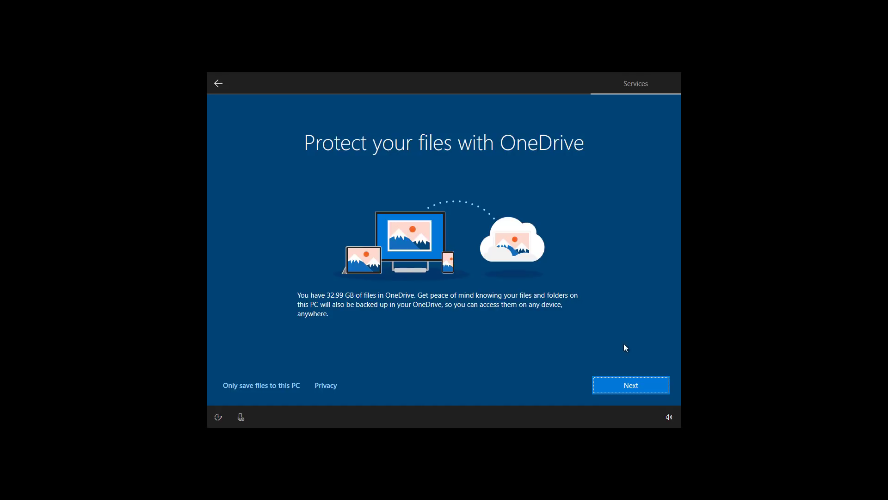
{"action": "left_click", "coordinate": [630, 384]}
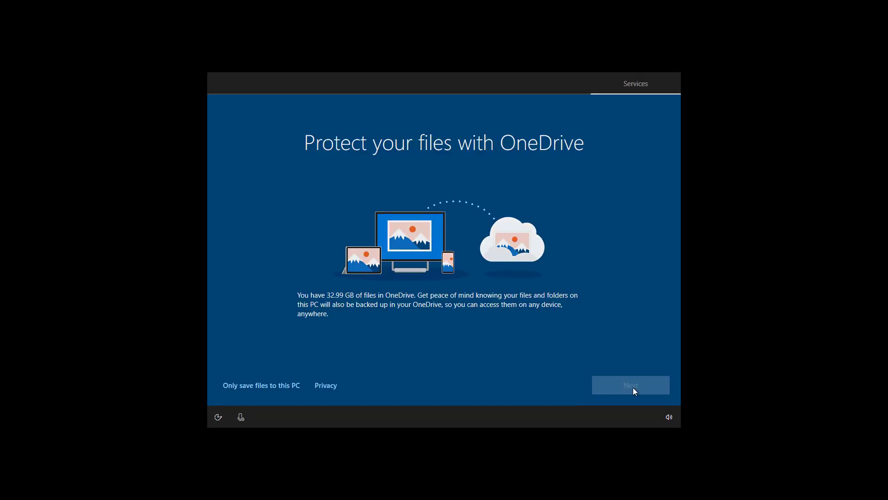
{"action": "left_click", "coordinate": [630, 384]}
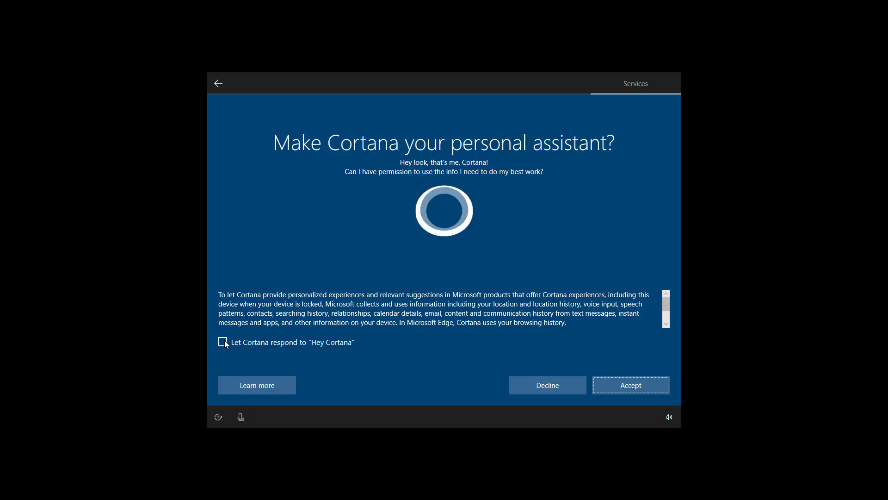
Accept Cortana with 'Hey Cortana' enabled, then say Yes to activity history.
{"action": "left_click", "coordinate": [223, 342]}
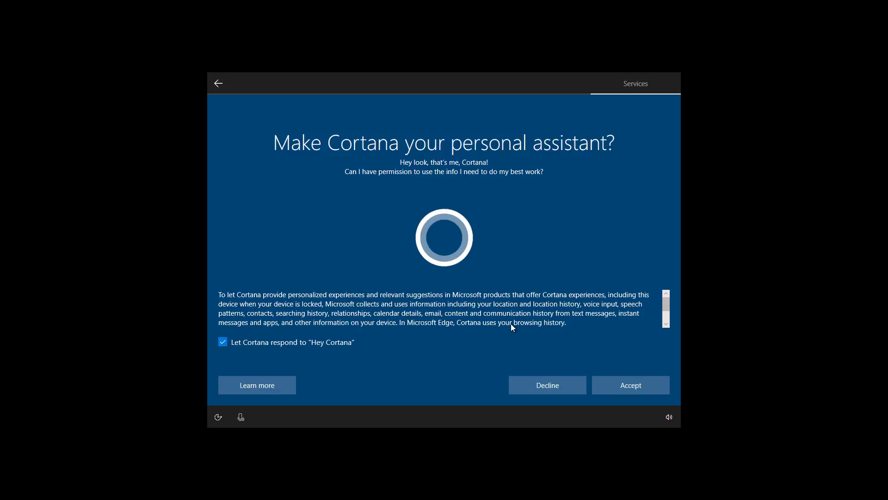
{"action": "mouse_move", "coordinate": [600, 347]}
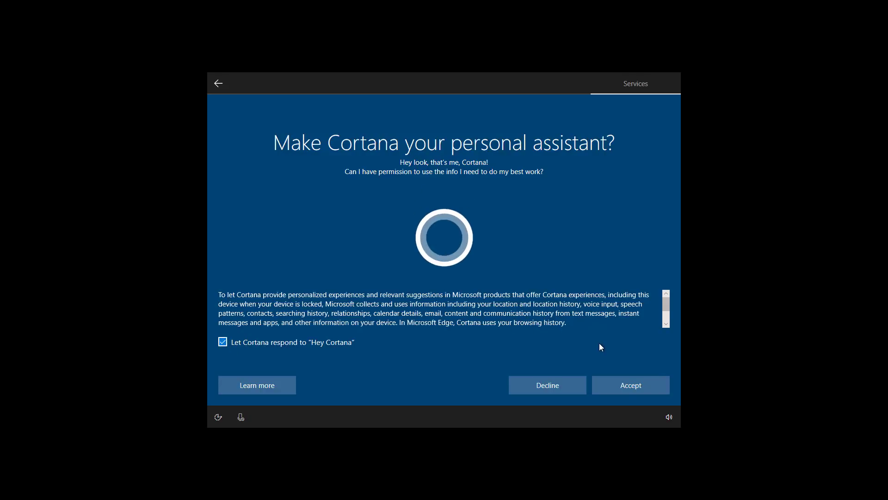
{"action": "mouse_move", "coordinate": [629, 390]}
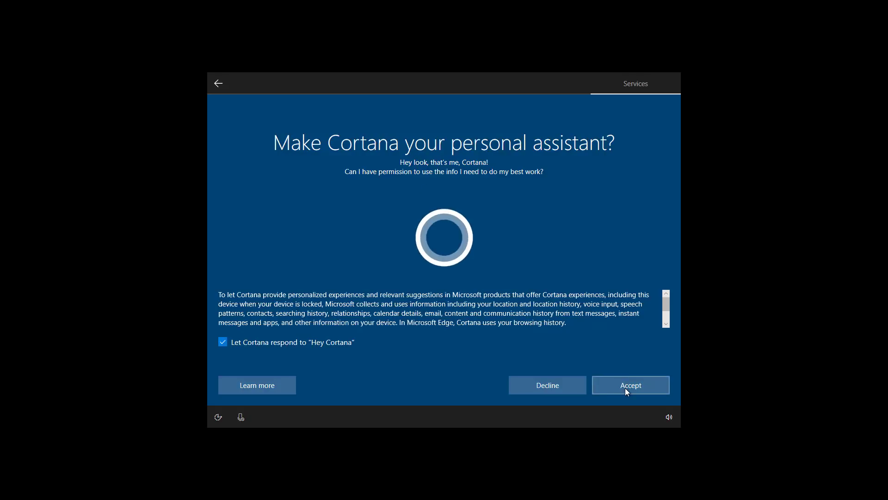
{"action": "left_click", "coordinate": [630, 384]}
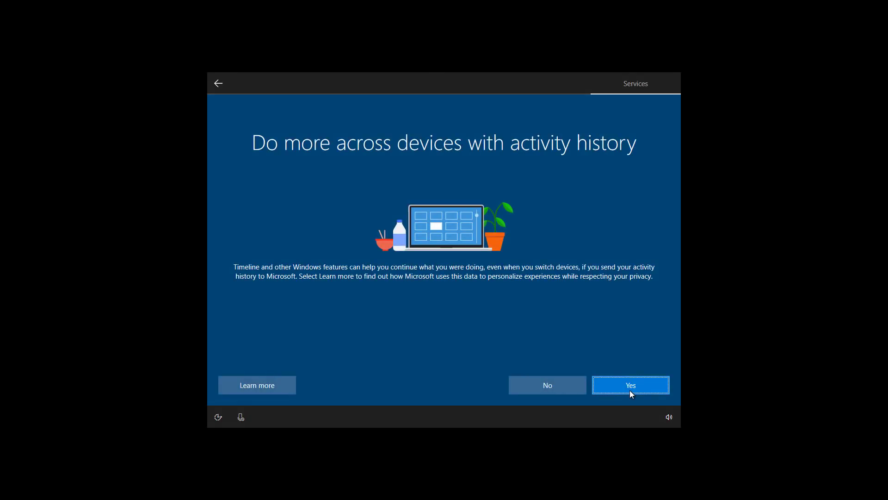
{"action": "mouse_move", "coordinate": [251, 220]}
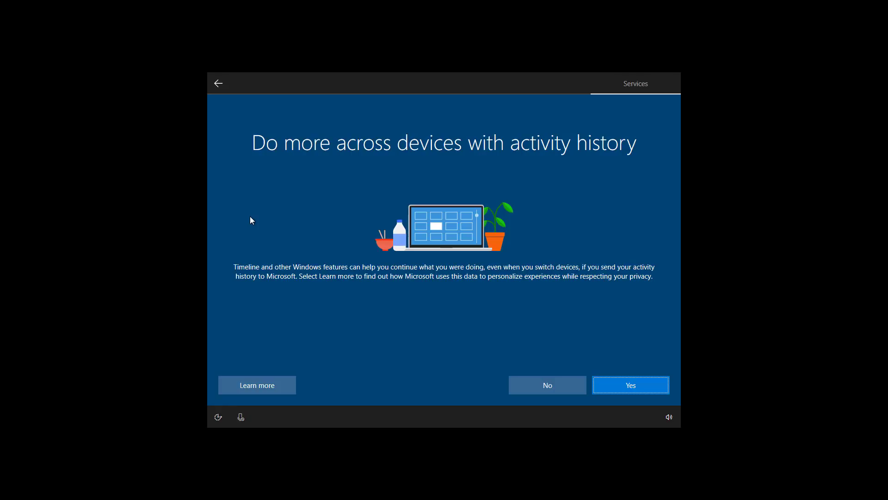
{"action": "left_click", "coordinate": [629, 385]}
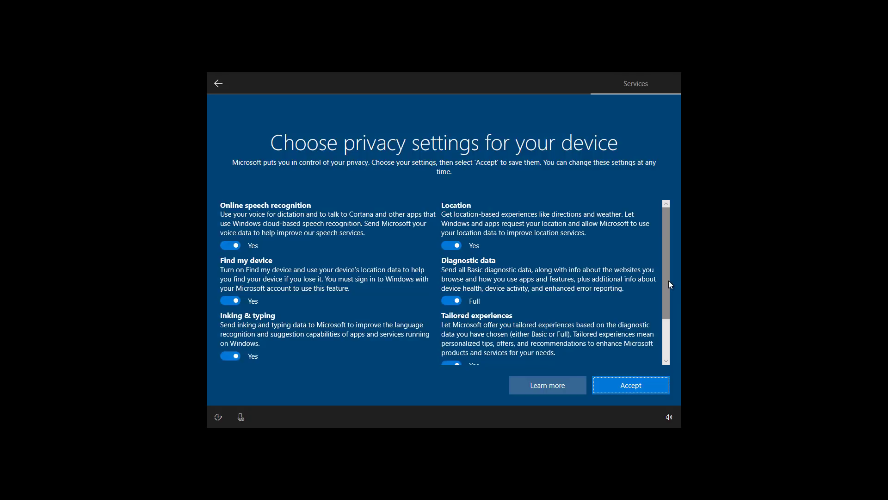
Accept the privacy settings with Advertising ID toggled off and back on.
{"action": "scroll", "scroll_direction": "down", "scroll_amount": 3}
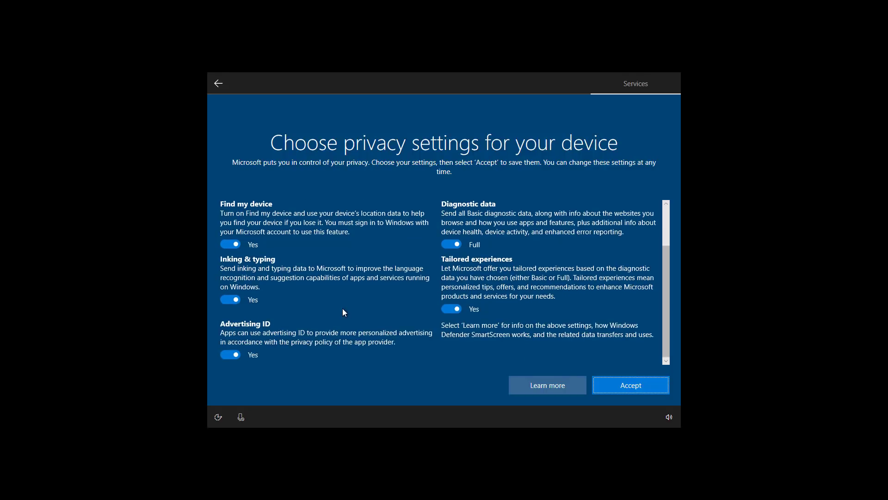
{"action": "mouse_move", "coordinate": [222, 349]}
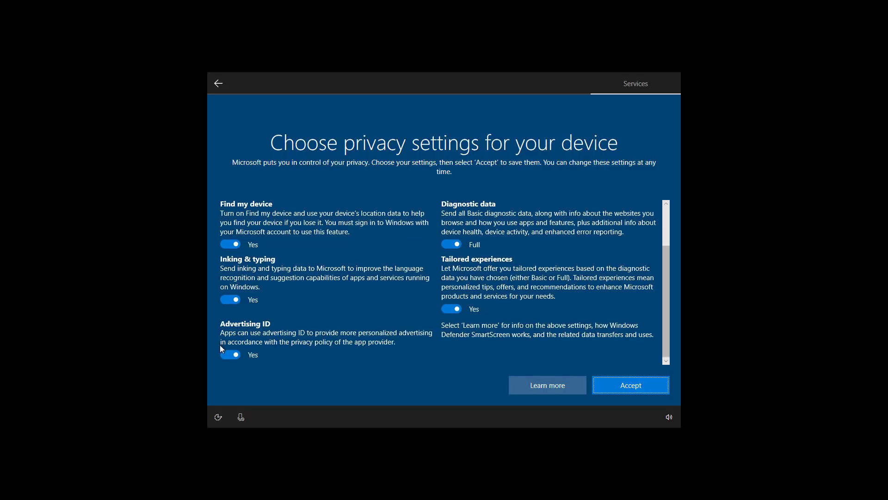
{"action": "left_click", "coordinate": [230, 354]}
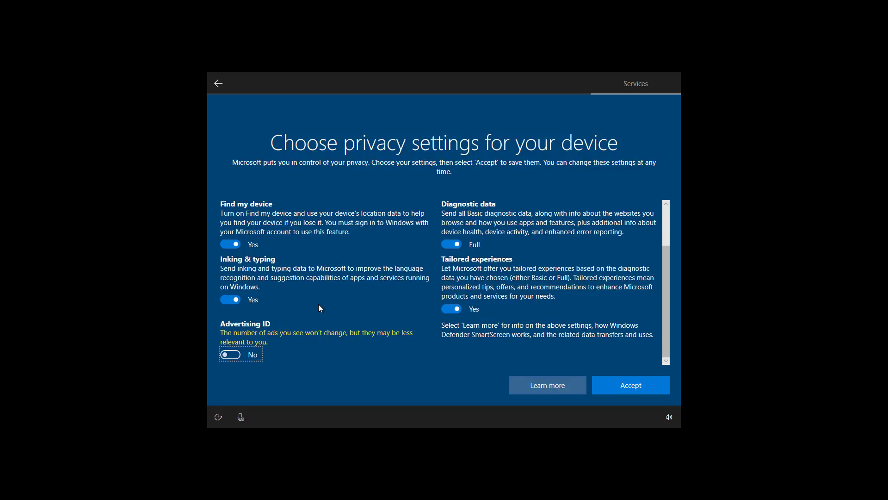
{"action": "mouse_move", "coordinate": [286, 341]}
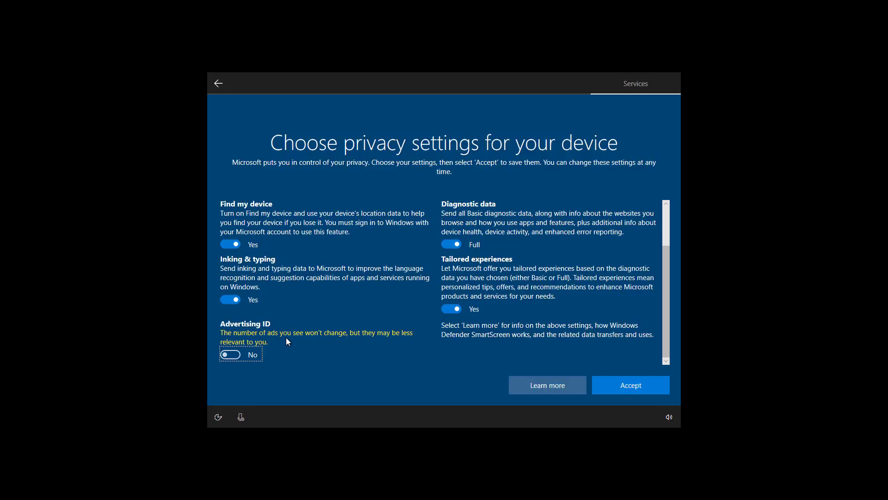
{"action": "left_click", "coordinate": [230, 355]}
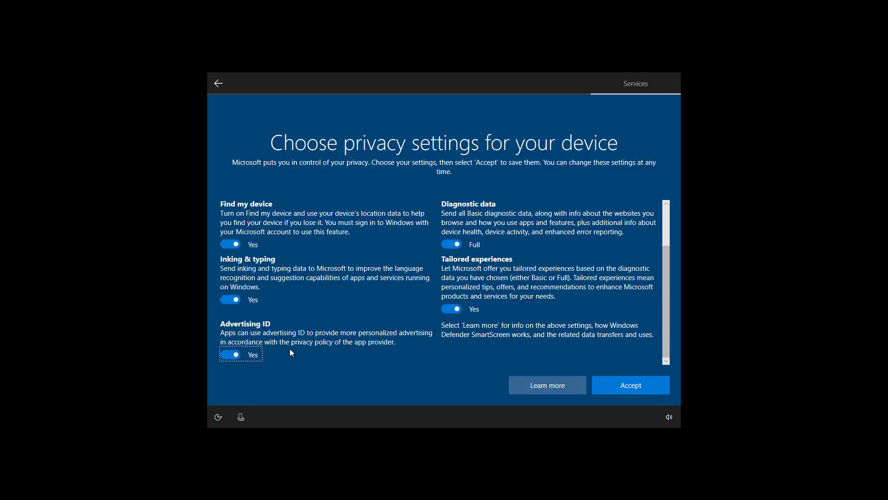
{"action": "mouse_move", "coordinate": [310, 353]}
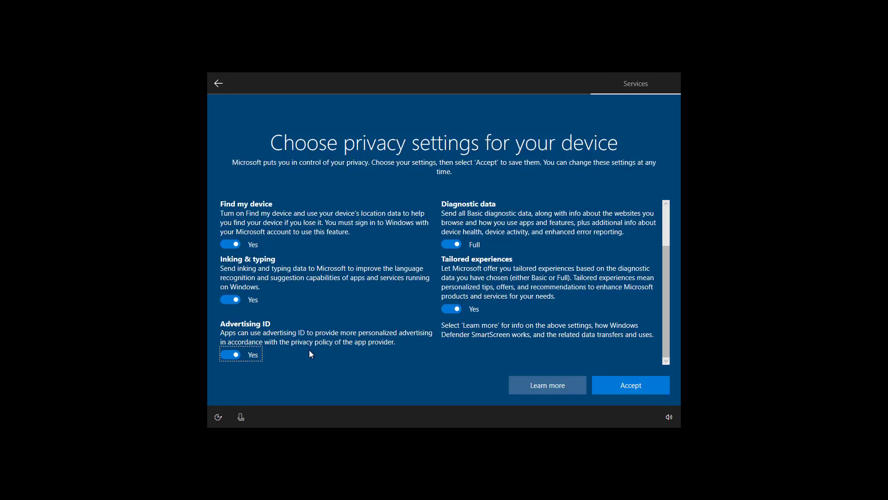
{"action": "mouse_move", "coordinate": [648, 318]}
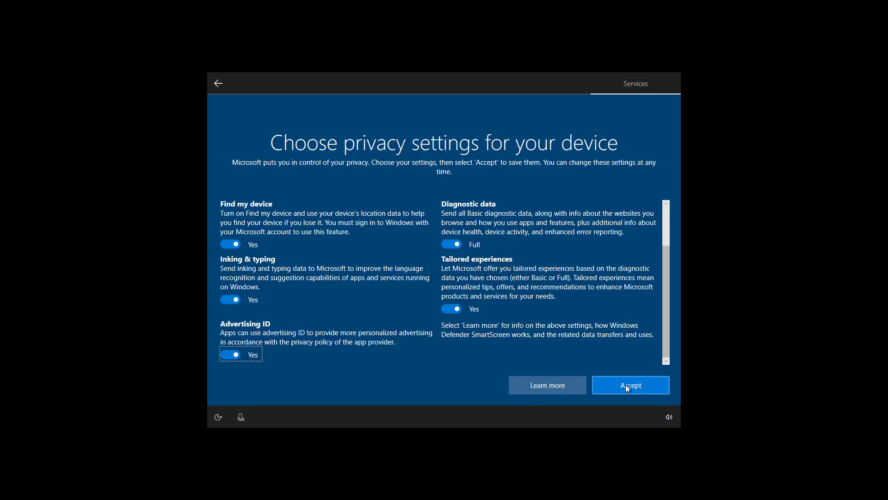
{"action": "left_click", "coordinate": [629, 385]}
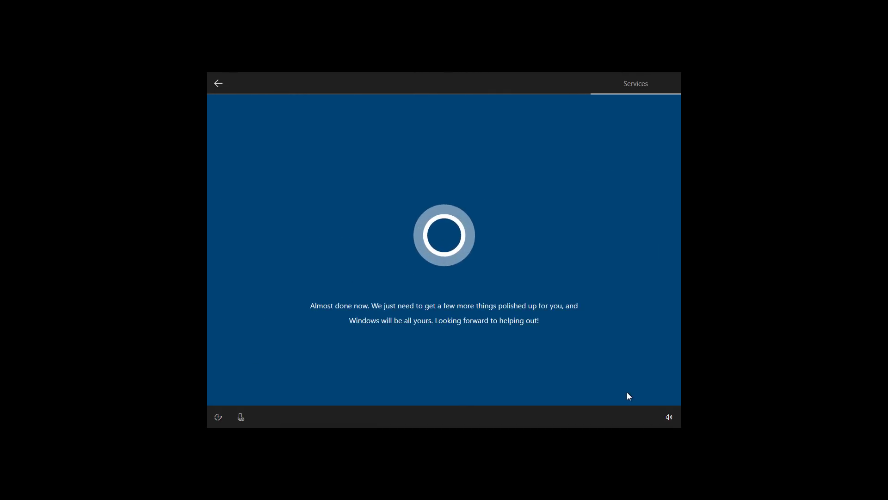
{"action": "mouse_move", "coordinate": [615, 388]}
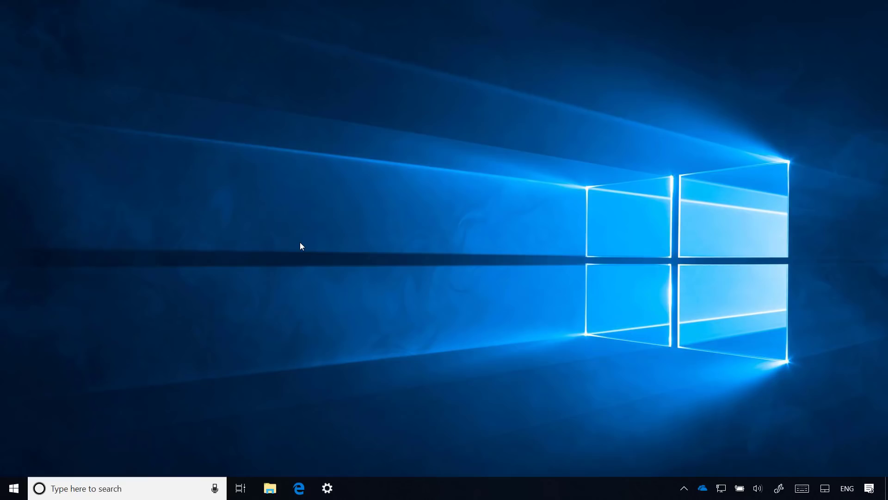
Download the pending Defender definition update in Windows Update, then minimize Settings.
{"action": "left_click", "coordinate": [327, 488]}
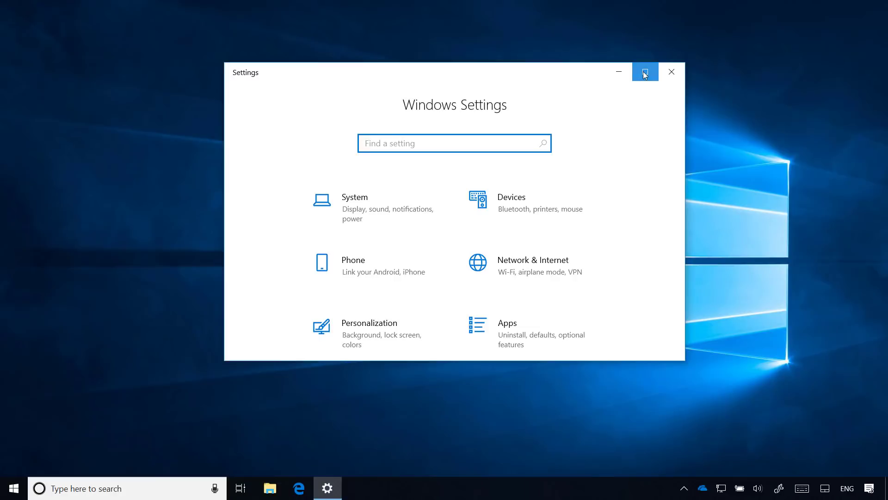
{"action": "left_click", "coordinate": [644, 72]}
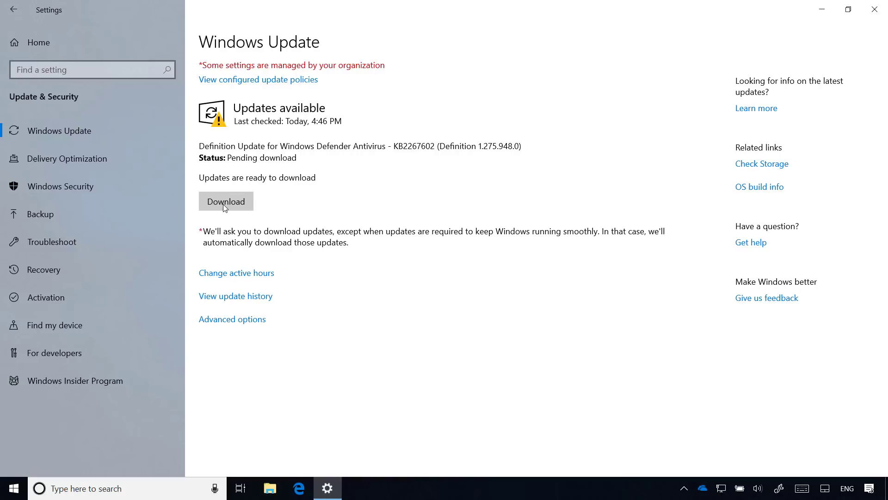
{"action": "left_click", "coordinate": [226, 201]}
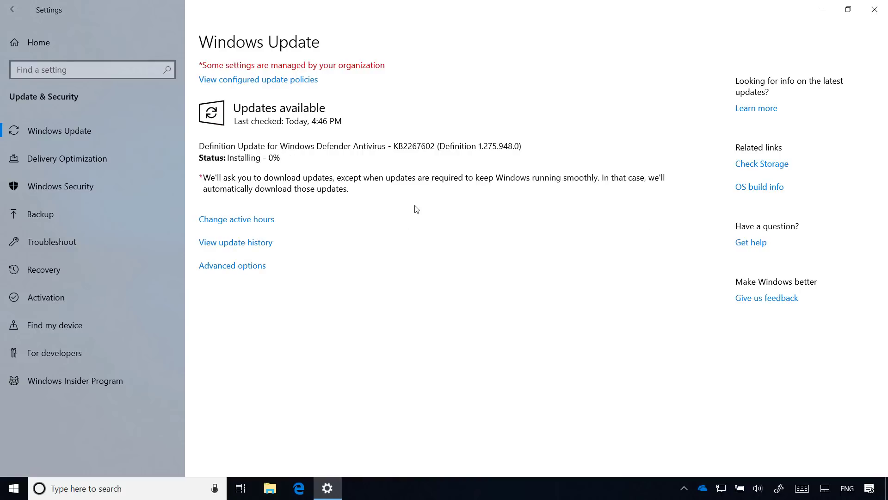
{"action": "mouse_move", "coordinate": [508, 184]}
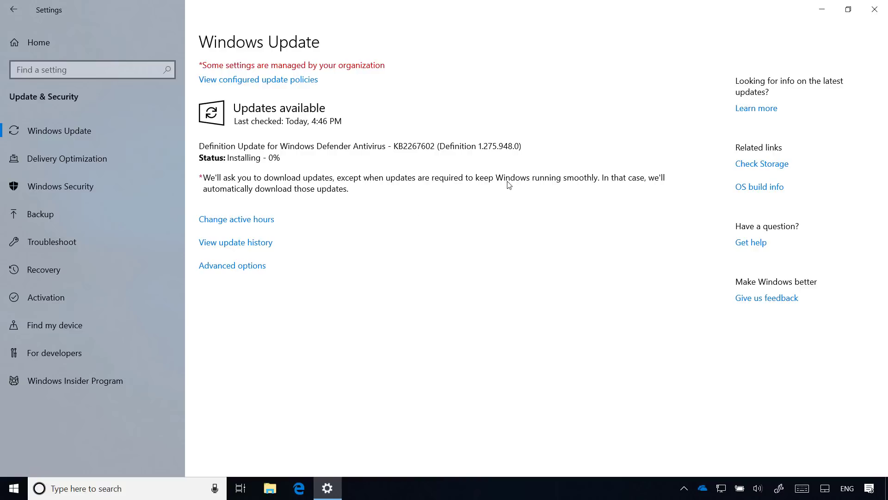
{"action": "mouse_move", "coordinate": [822, 9]}
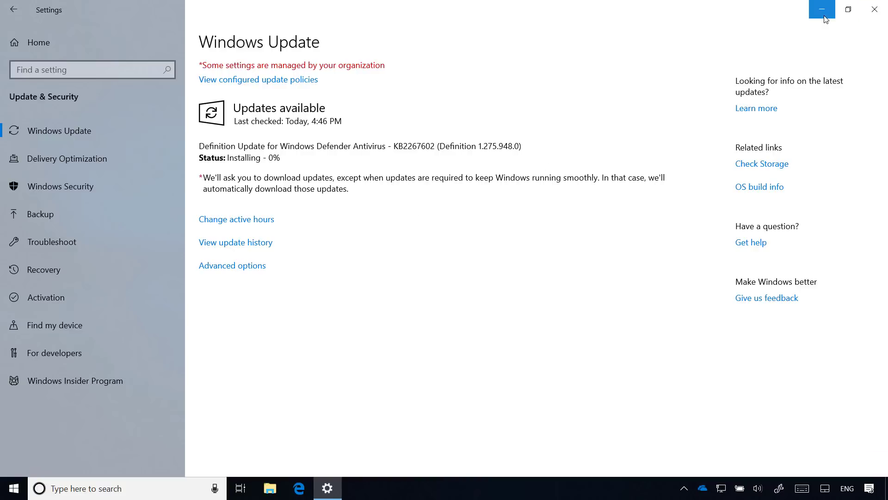
{"action": "left_click", "coordinate": [822, 10]}
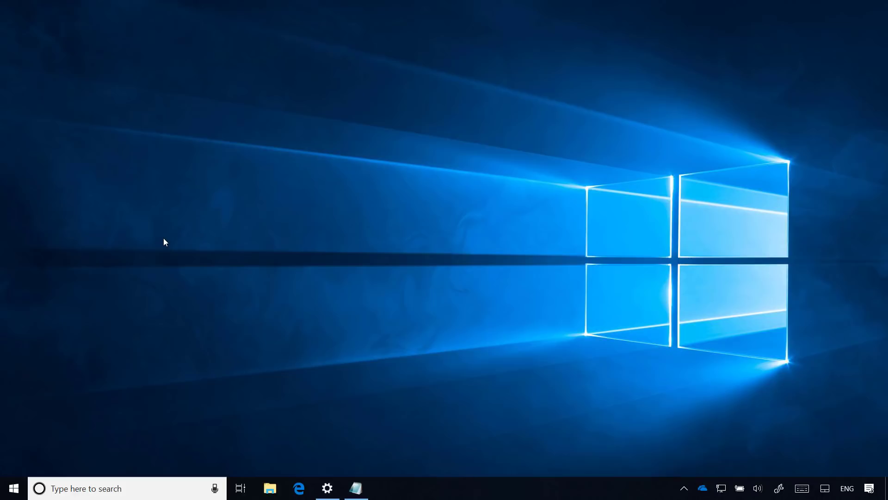
Restore Notepad and press Win+V to show the empty clipboard history panel.
{"action": "left_click", "coordinate": [356, 487]}
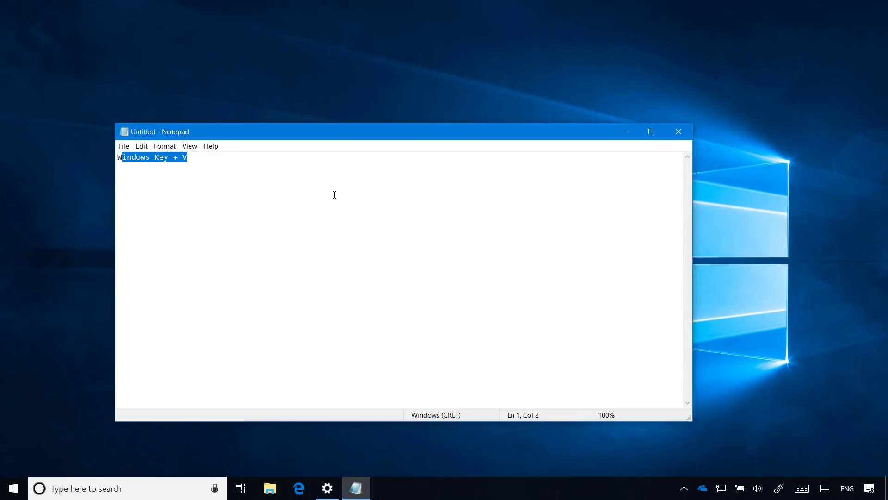
{"action": "key", "text": "win+v"}
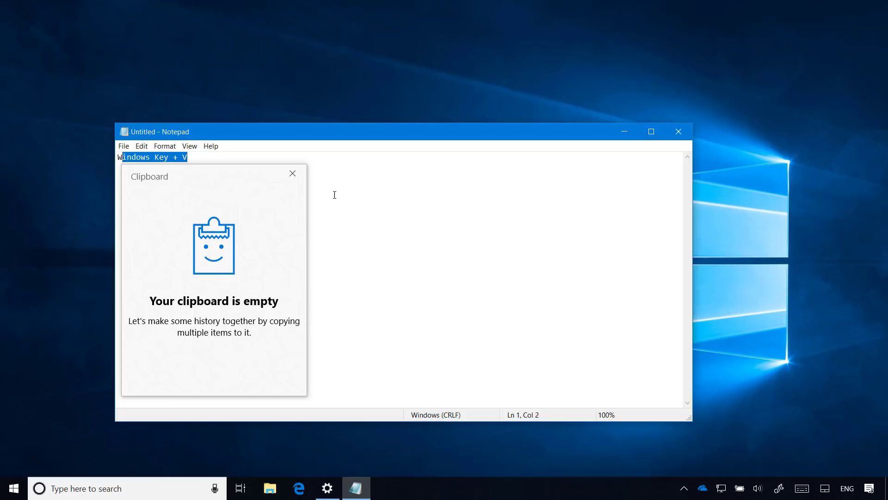
{"action": "mouse_move", "coordinate": [381, 248]}
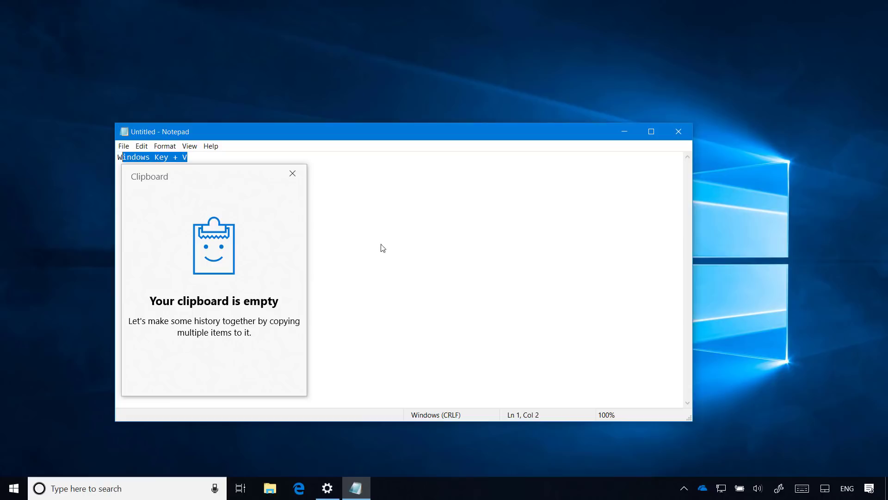
{"action": "mouse_move", "coordinate": [292, 174]}
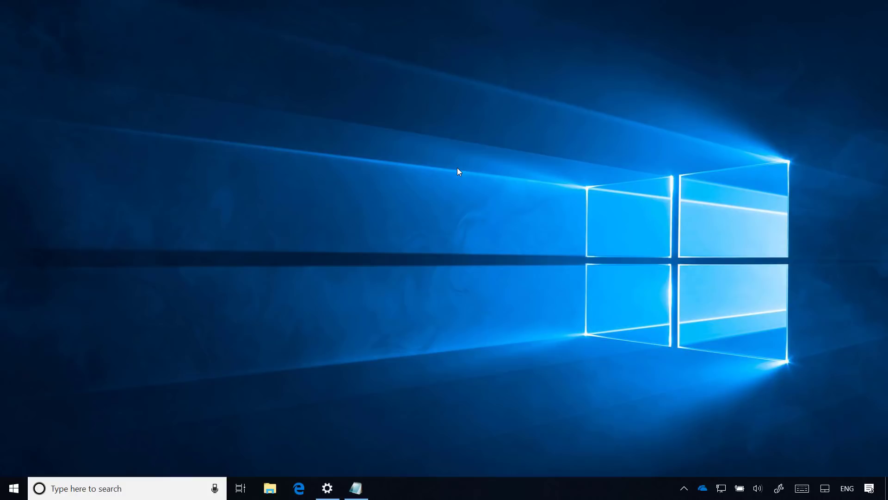
{"action": "mouse_move", "coordinate": [177, 286]}
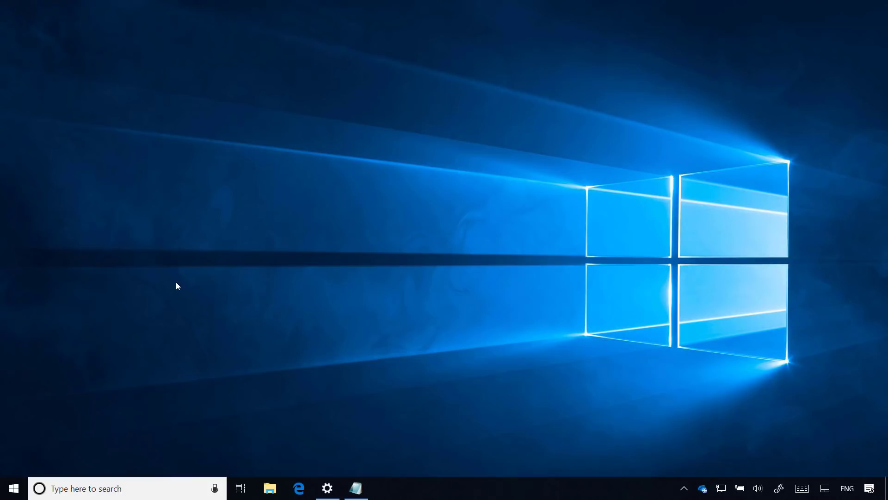